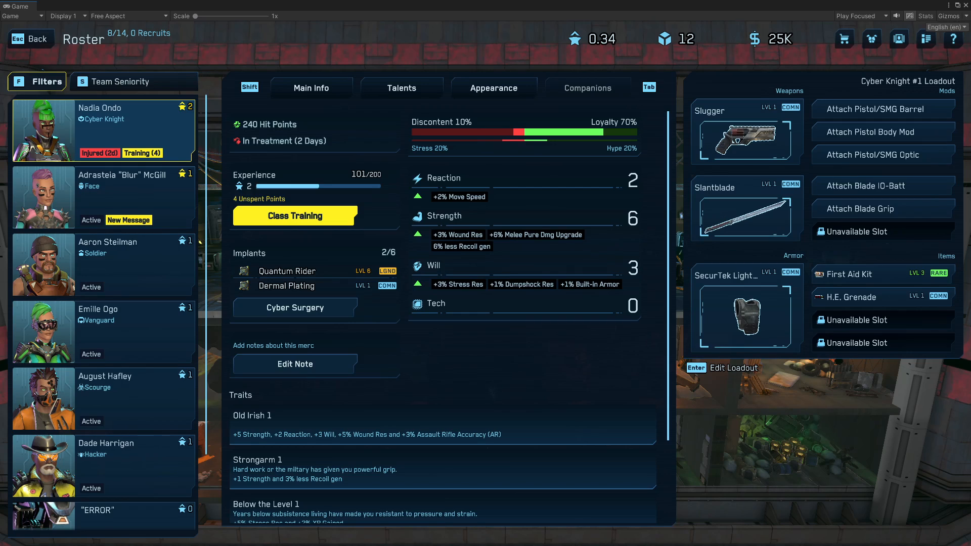
- Open Nadia Ondo's Cyber Knight class training tree, showing 4 unspent points
{"action": "left_click", "coordinate": [294, 215]}
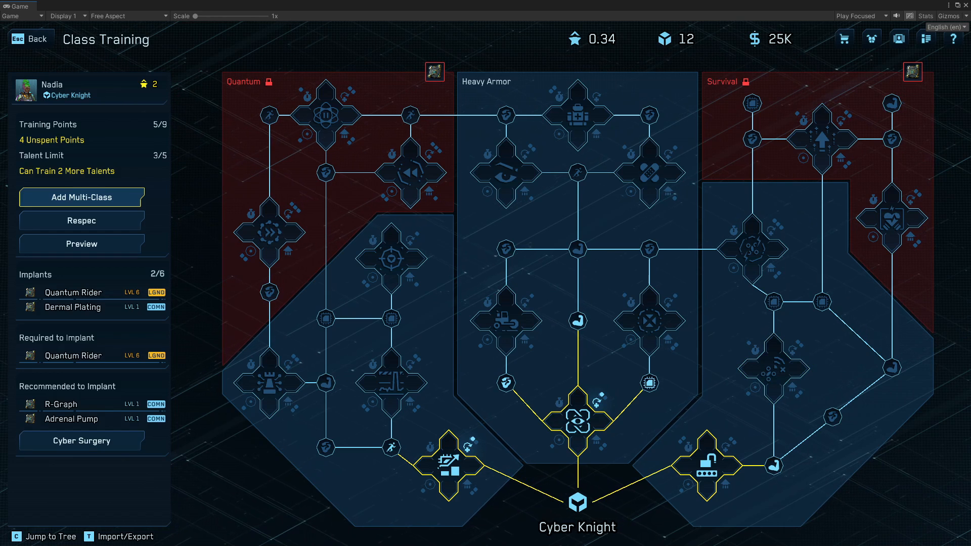
{"action": "mouse_move", "coordinate": [267, 381]}
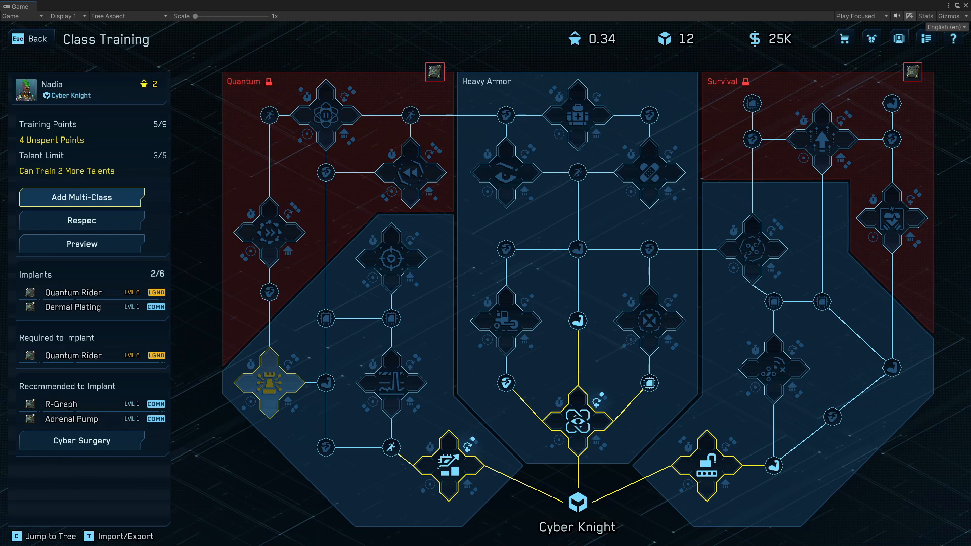
{"action": "left_click", "coordinate": [268, 383]}
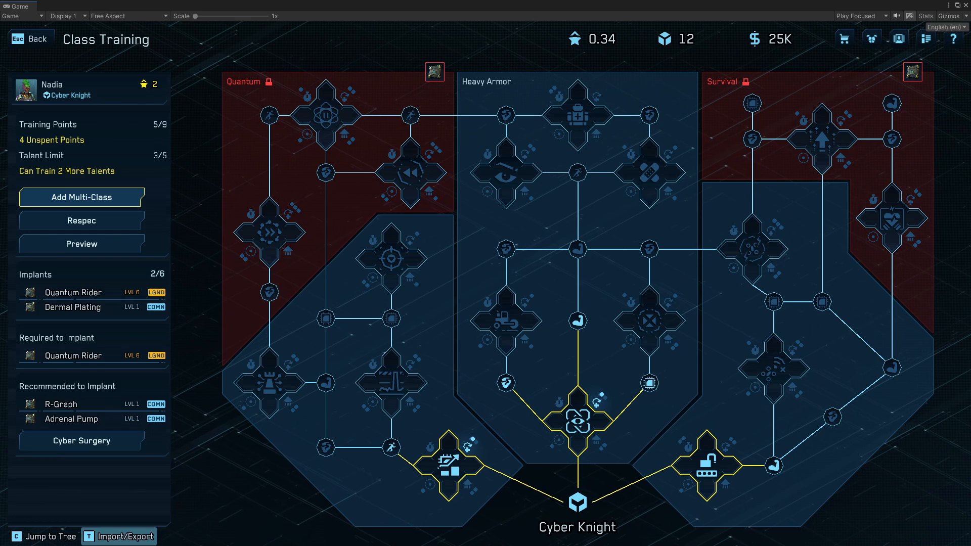
- Bring up the build Import/Export panel, then switch to the game's Steam store page
{"action": "left_click", "coordinate": [118, 536]}
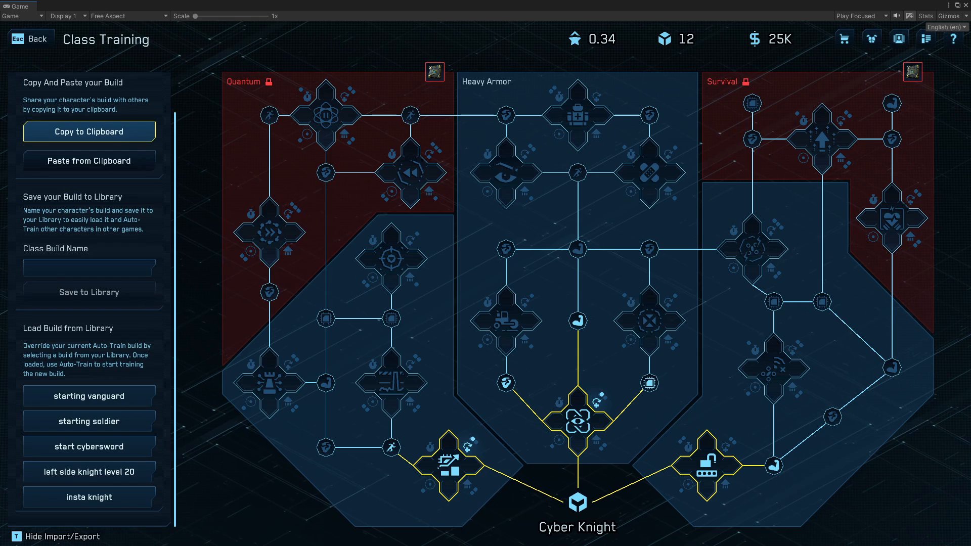
{"action": "left_click", "coordinate": [88, 421]}
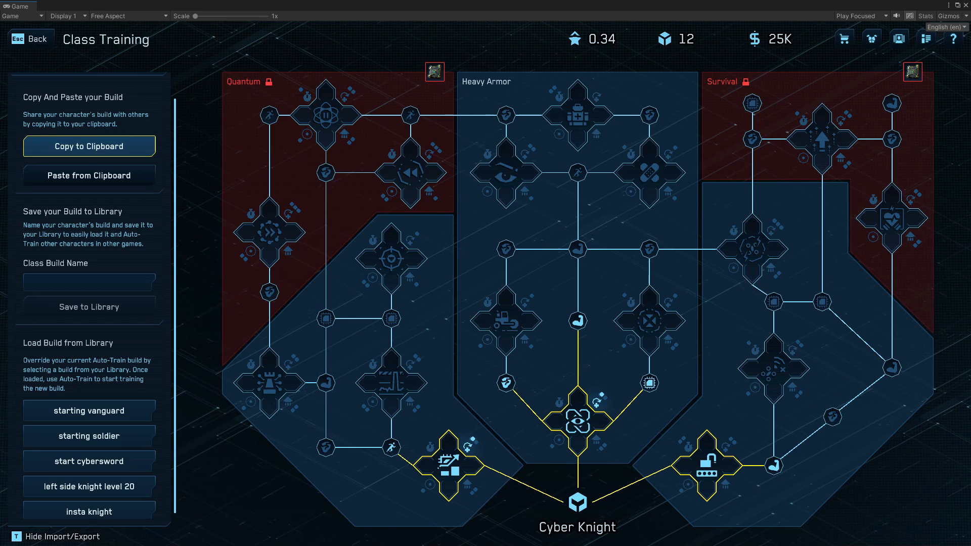
{"action": "left_click", "coordinate": [30, 39]}
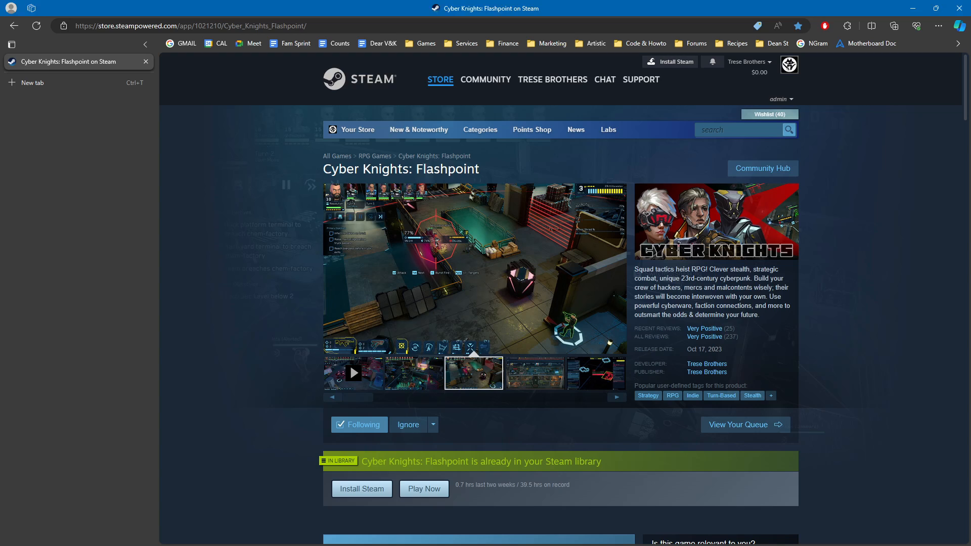
- Open the Chrome Difficulty Single-Classed Character Guides from Community Classes guides and scroll to the Hacker build
{"action": "left_click", "coordinate": [763, 168]}
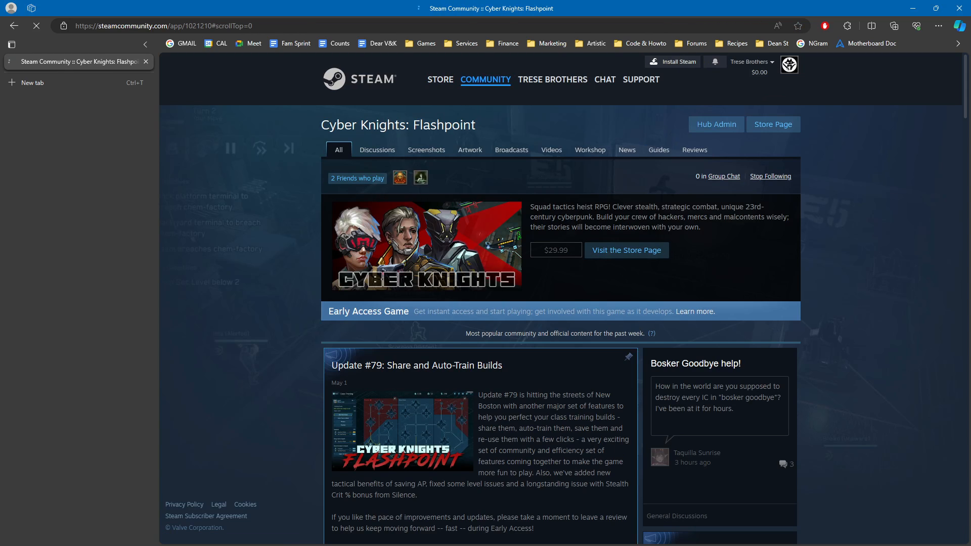
{"action": "left_click", "coordinate": [659, 150]}
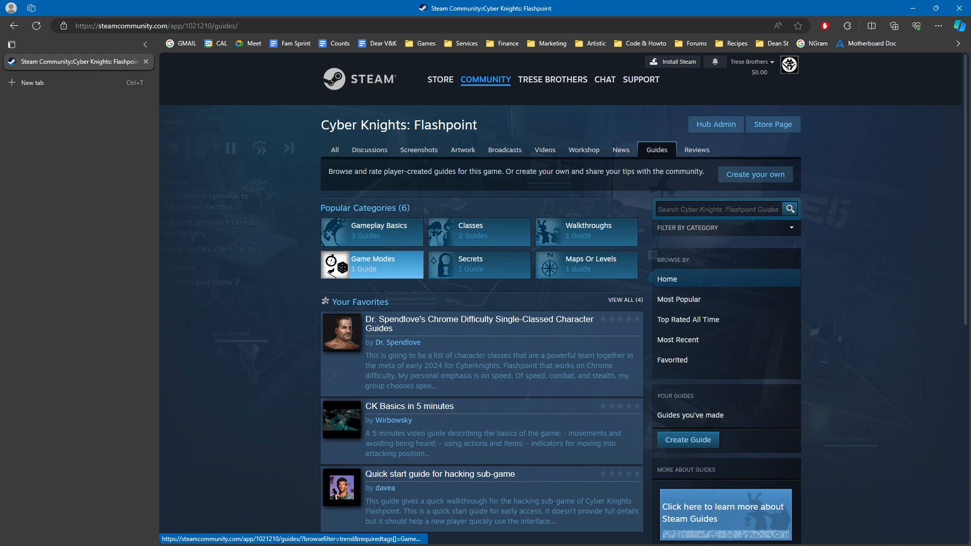
{"action": "left_click", "coordinate": [478, 231]}
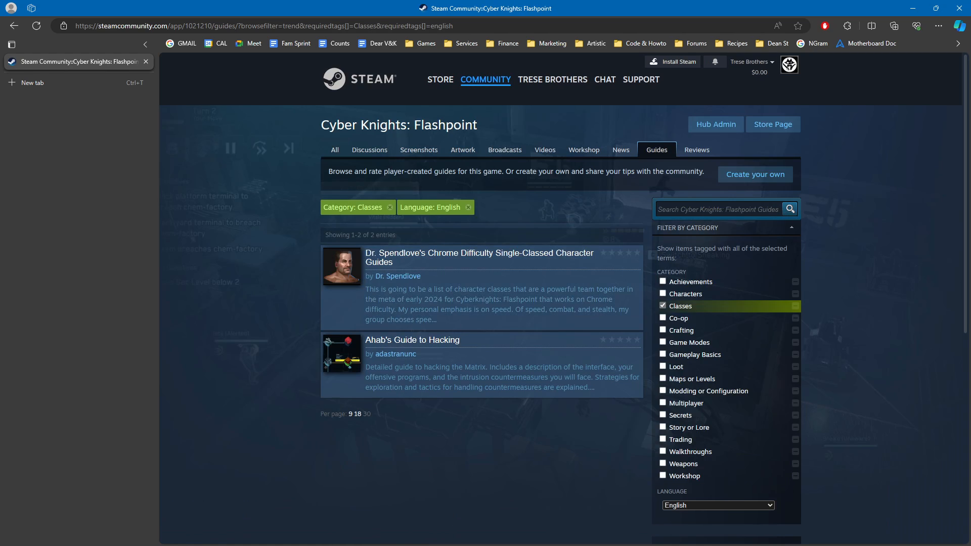
{"action": "left_click", "coordinate": [477, 257]}
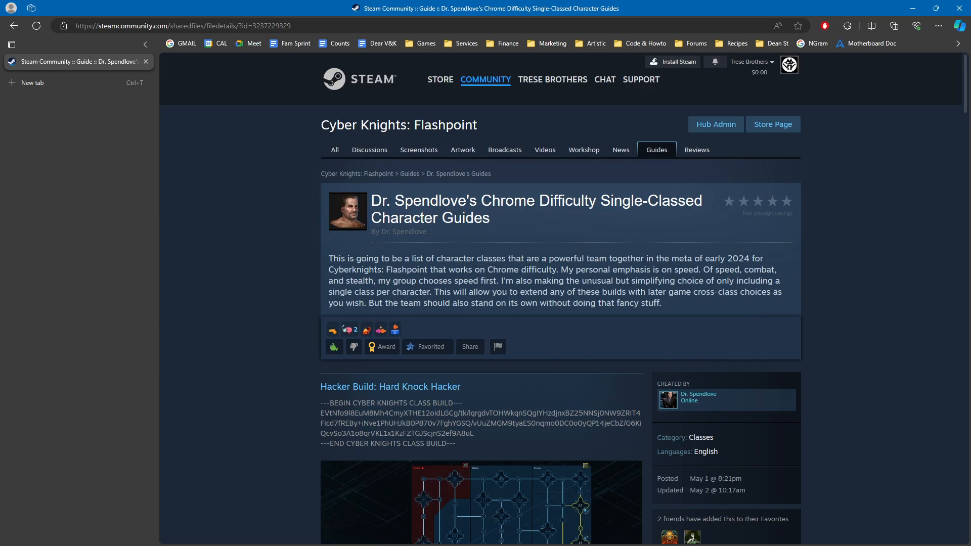
{"action": "scroll", "scroll_direction": "down", "scroll_amount": 3}
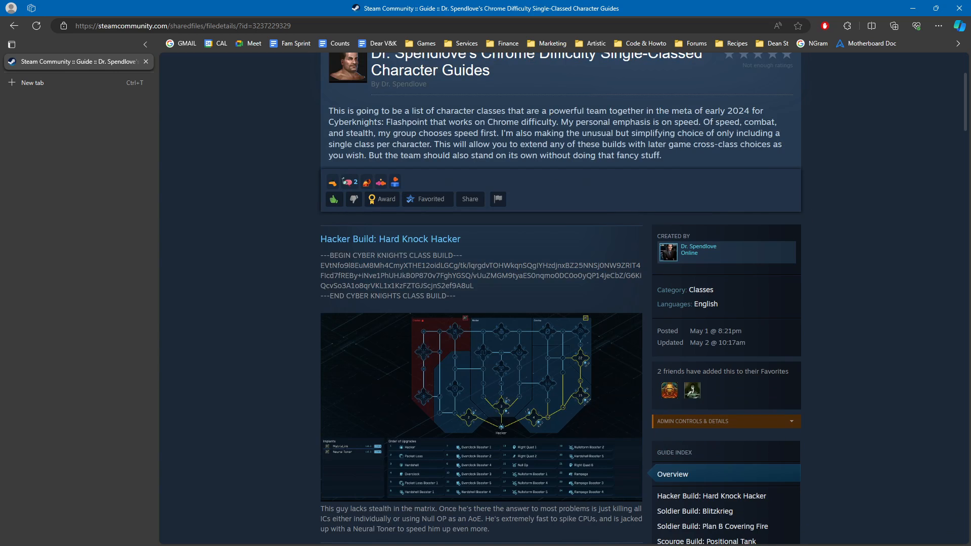
{"action": "scroll", "scroll_direction": "down", "scroll_amount": 3}
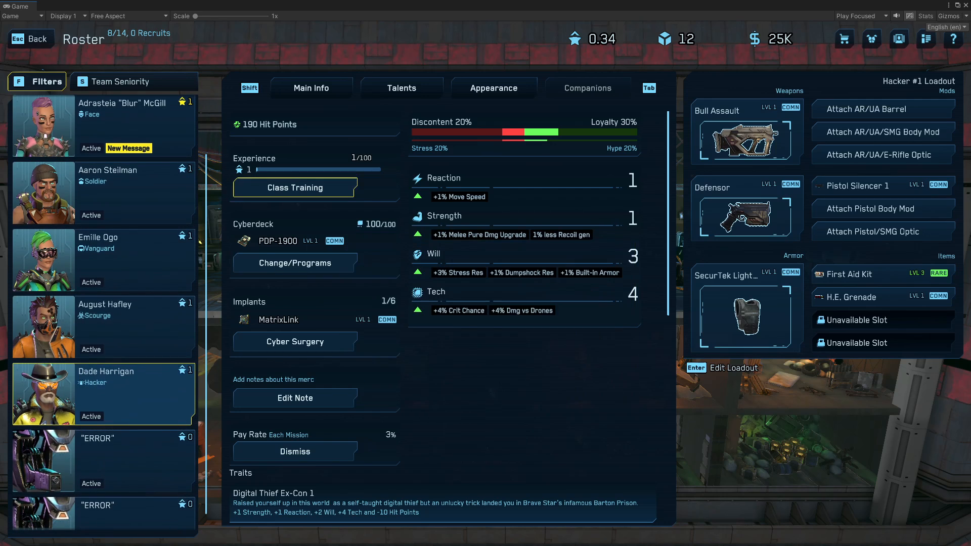
- Respec Dade's Hacker tree to 7 unspent points and paste the guide build from clipboard
{"action": "left_click", "coordinate": [295, 188]}
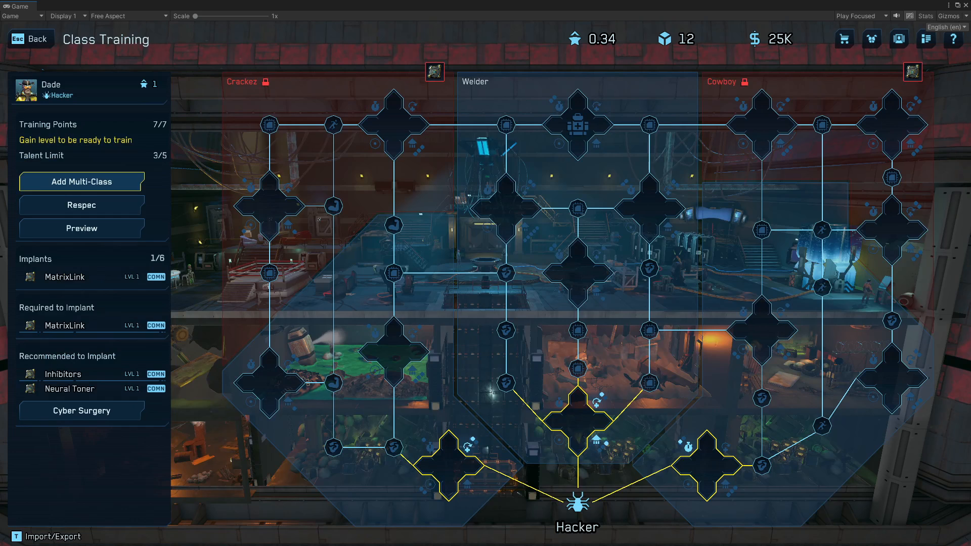
{"action": "left_click", "coordinate": [81, 228]}
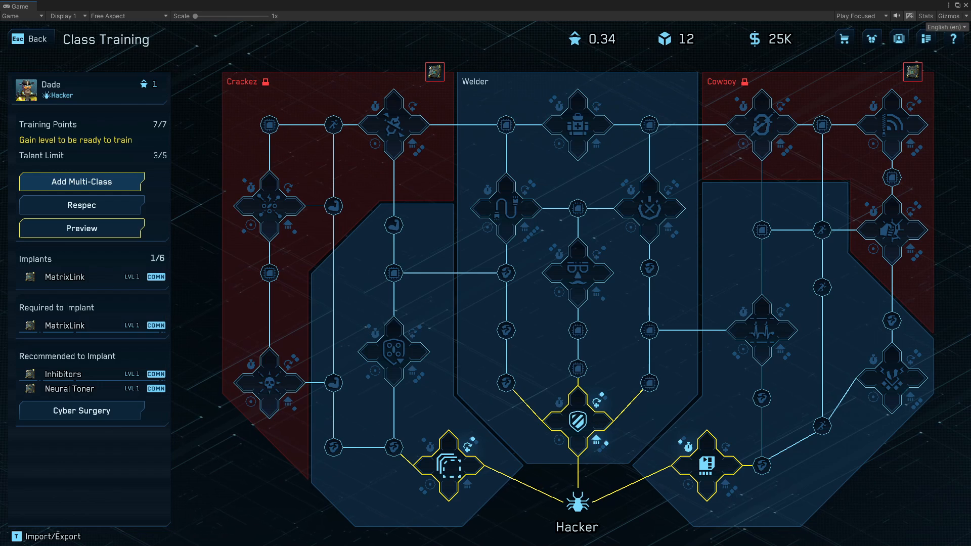
{"action": "left_click", "coordinate": [81, 205]}
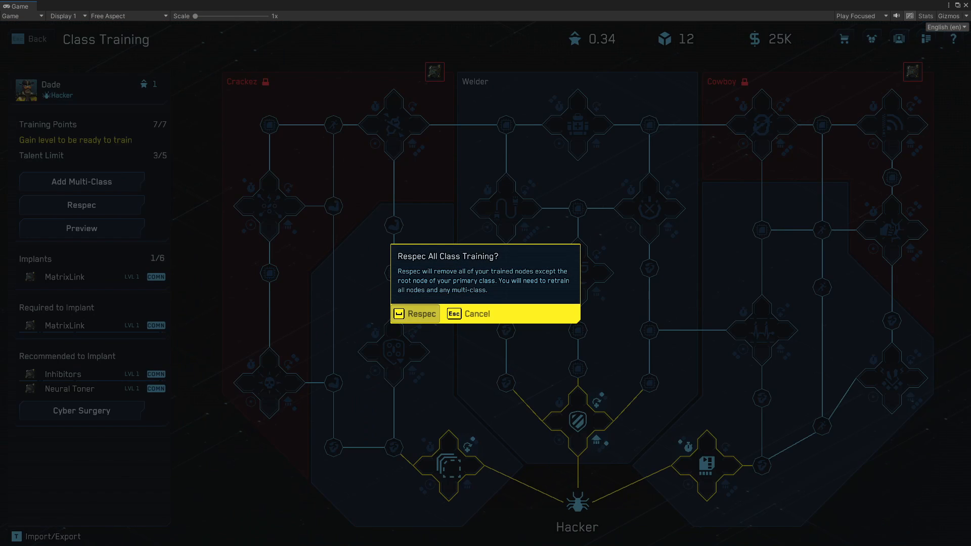
{"action": "left_click", "coordinate": [422, 313]}
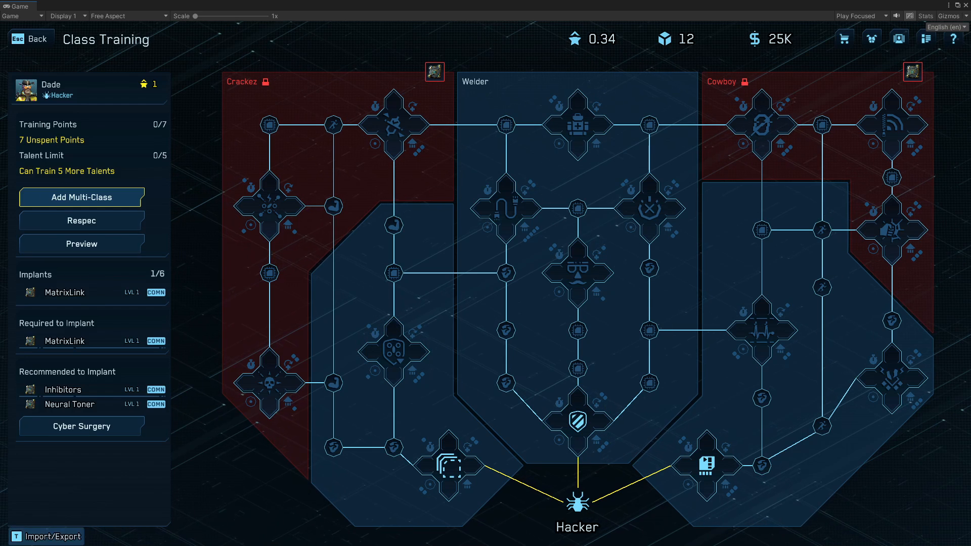
{"action": "left_click", "coordinate": [47, 536]}
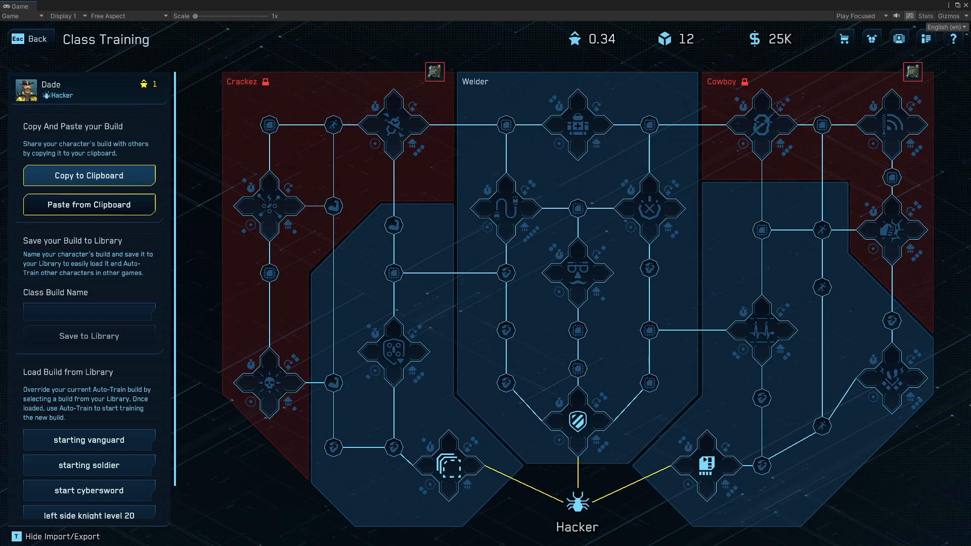
{"action": "left_click", "coordinate": [89, 204]}
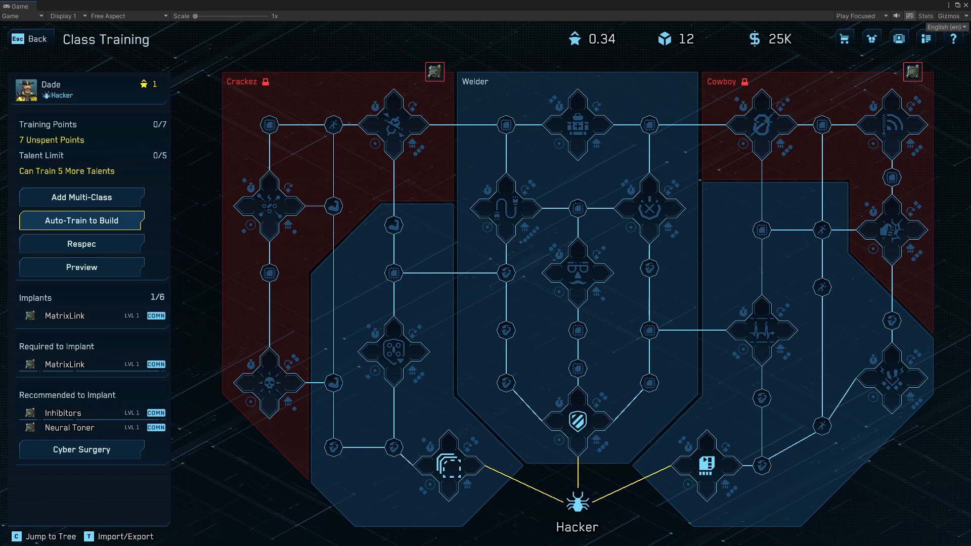
- Auto-train all seven listed Hacker nodes, such as Packet Loss, Hardshell and Overclock
{"action": "left_click", "coordinate": [81, 221]}
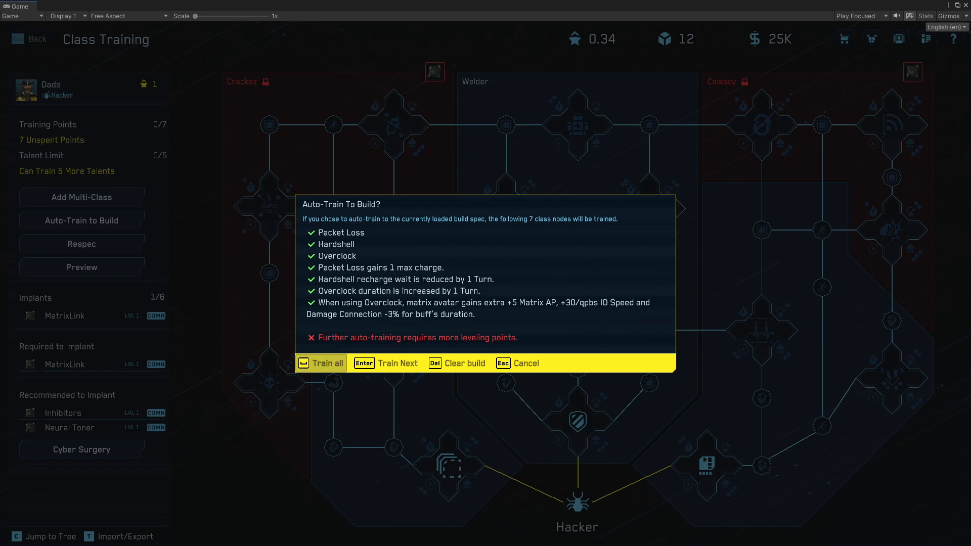
{"action": "left_click", "coordinate": [321, 363]}
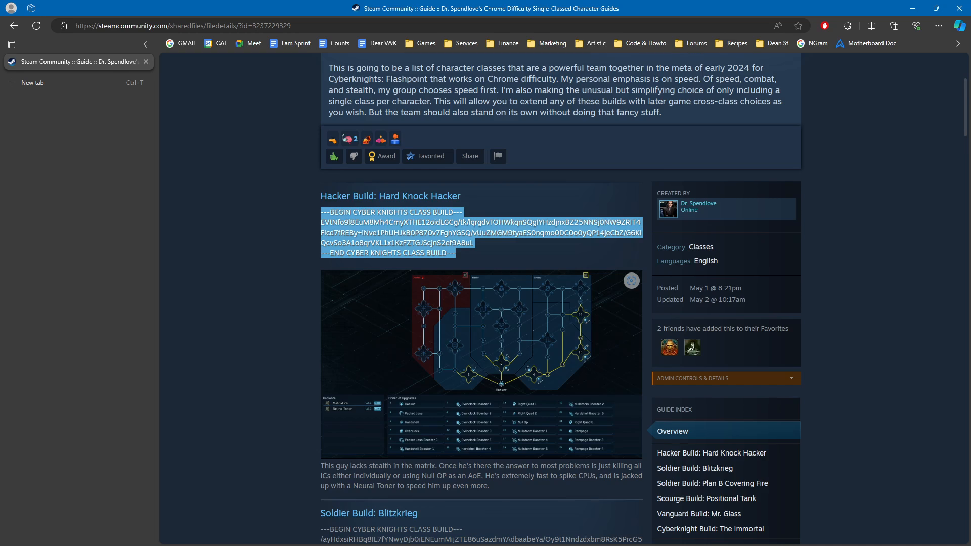
- Scroll the guide down to the Soldier Build: Blitzkrieg section
{"action": "scroll", "scroll_direction": "down", "scroll_amount": 3}
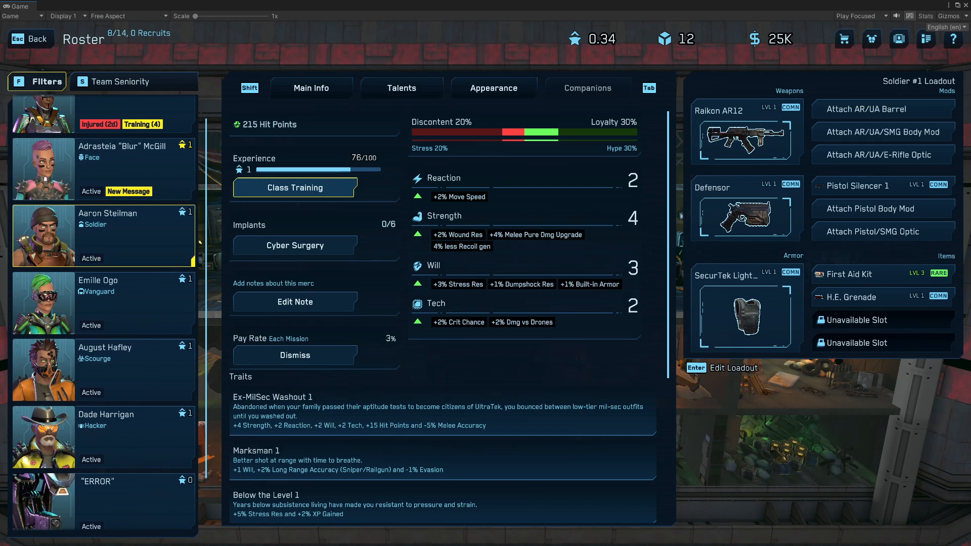
- Import the Blitzkrieg build into Aaron's Soldier tree, respec, and train all seven nodes
{"action": "left_click", "coordinate": [295, 187]}
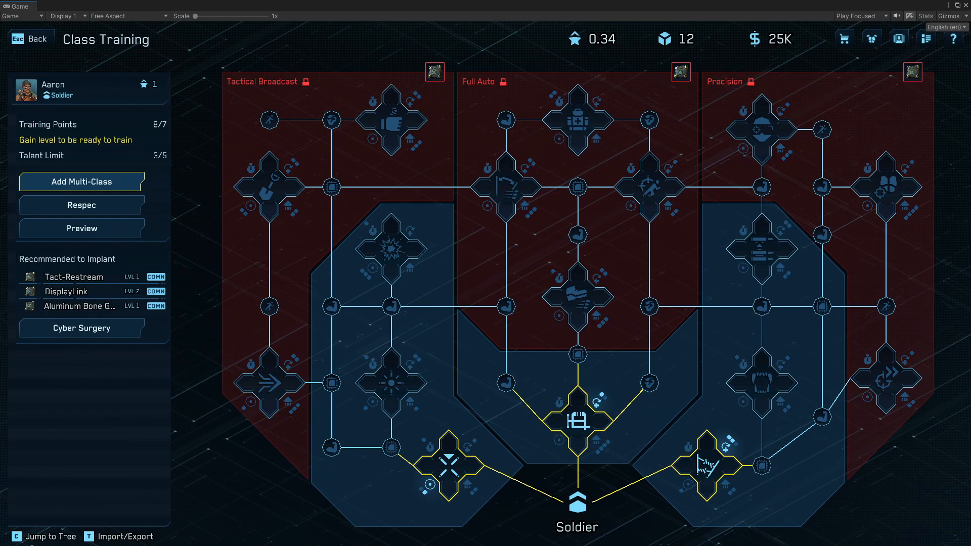
{"action": "left_click", "coordinate": [118, 536]}
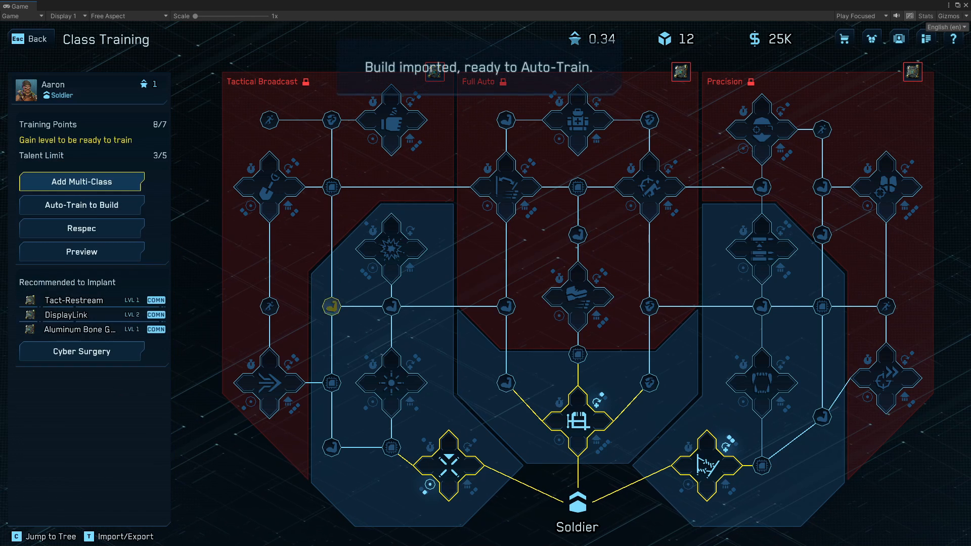
{"action": "left_click", "coordinate": [81, 228]}
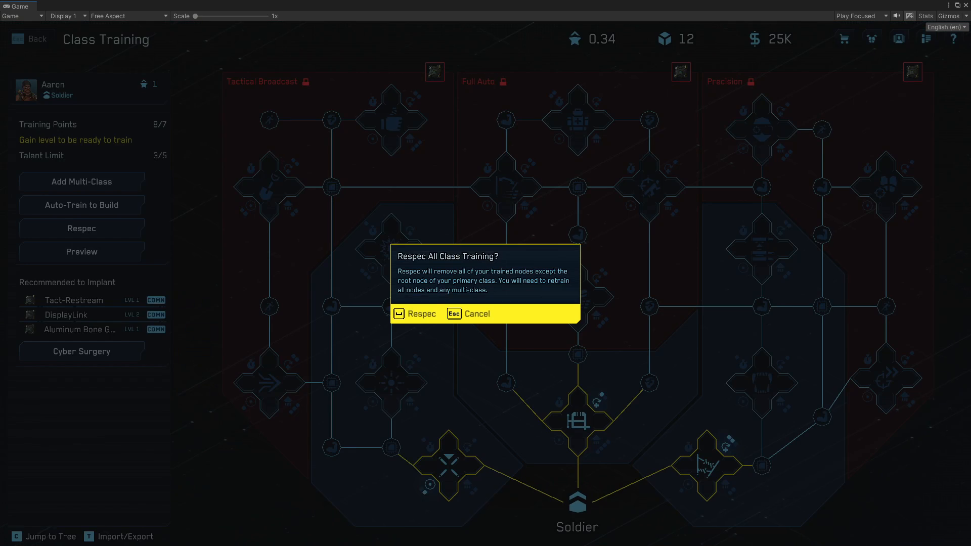
{"action": "left_click", "coordinate": [415, 314]}
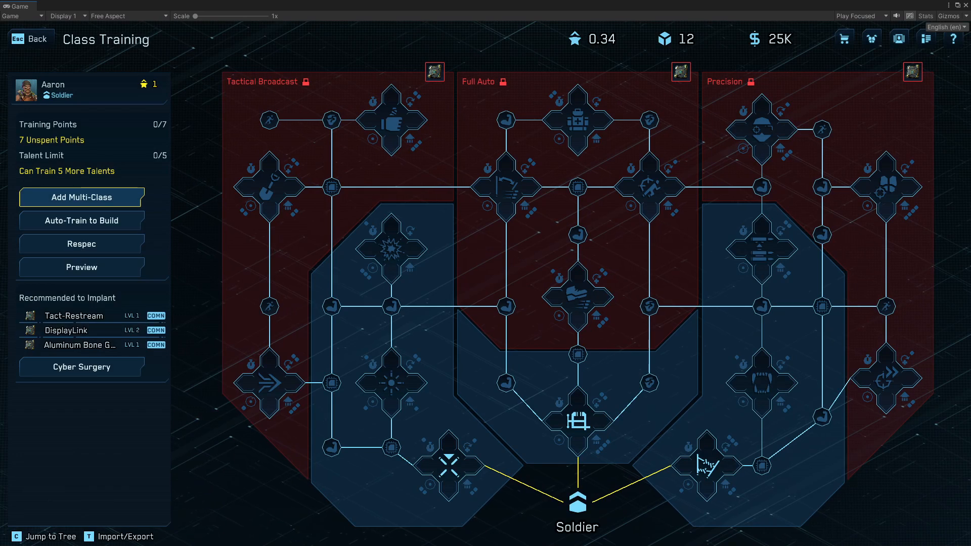
{"action": "left_click", "coordinate": [80, 220]}
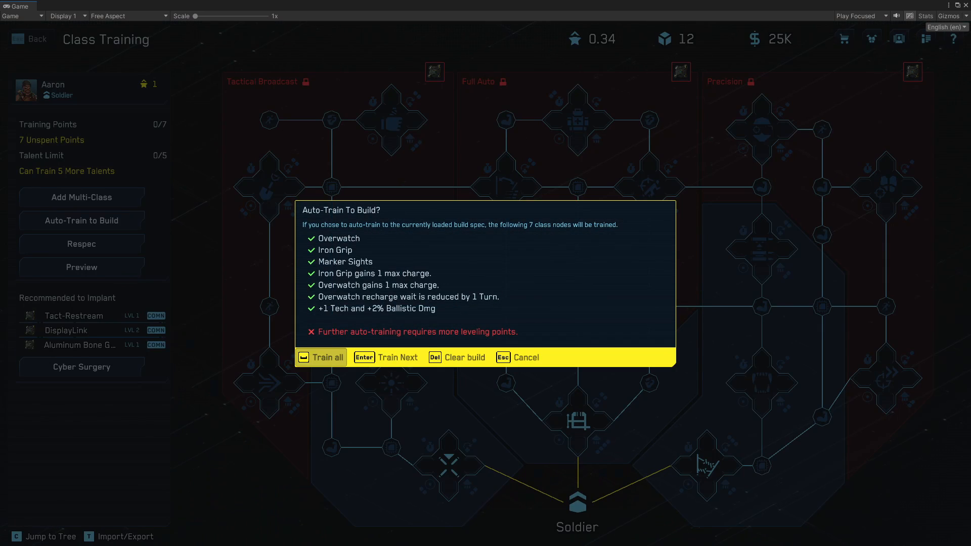
{"action": "left_click", "coordinate": [321, 358]}
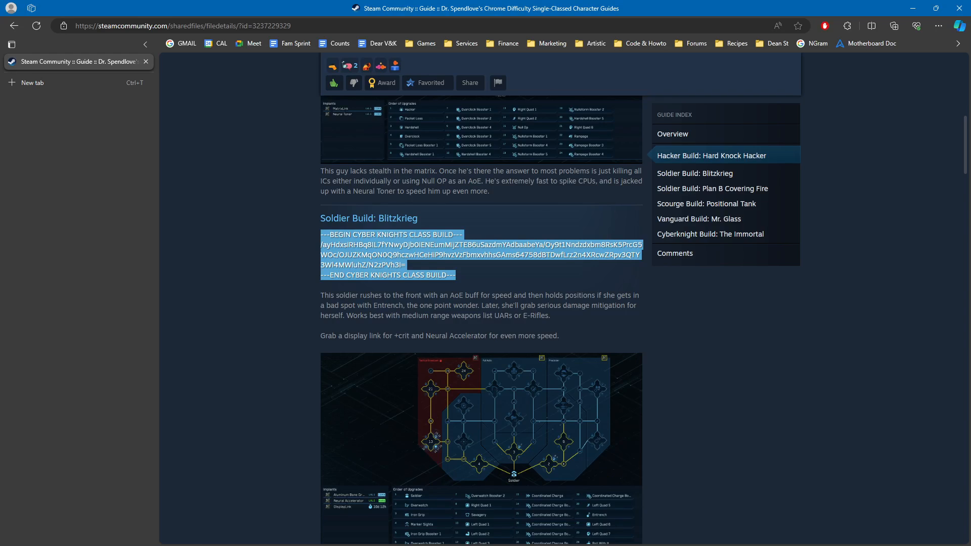
- Scroll the guide past the Soldier Blitzkrieg build code
{"action": "scroll", "scroll_direction": "down", "scroll_amount": 3}
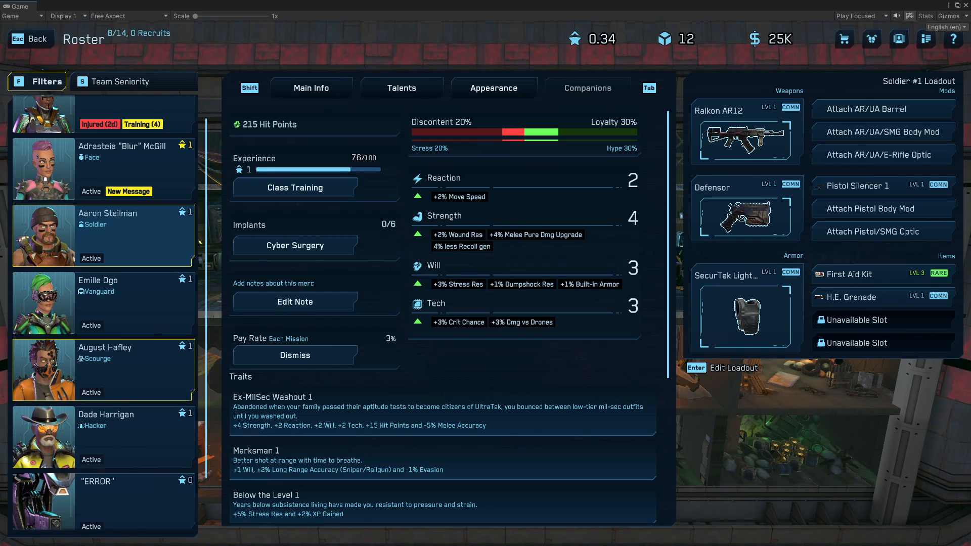
{"action": "left_click", "coordinate": [295, 187]}
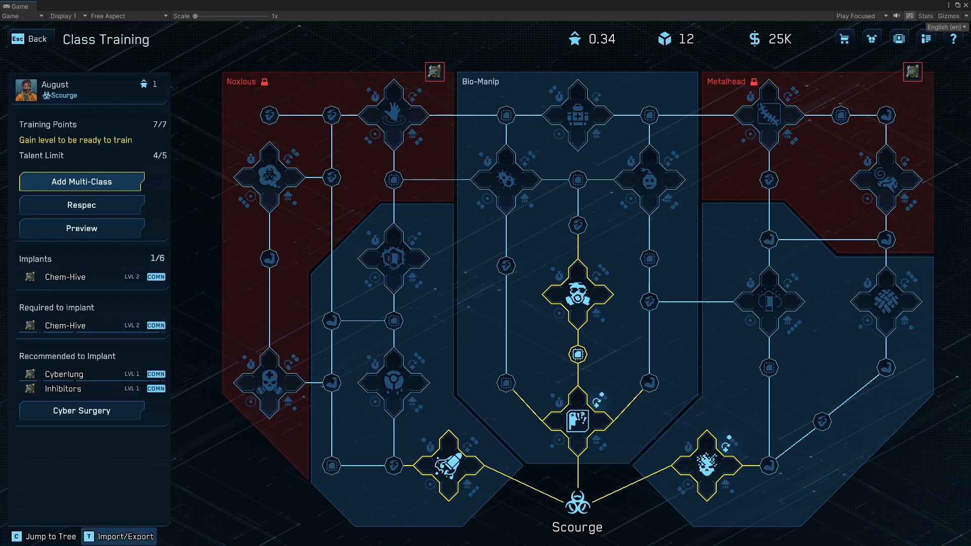
{"action": "left_click", "coordinate": [124, 536]}
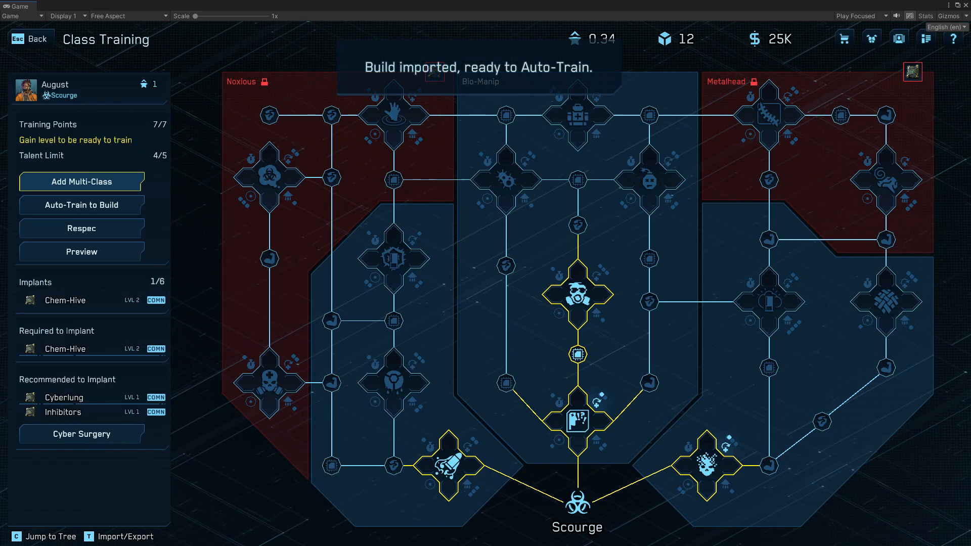
{"action": "left_click", "coordinate": [81, 228]}
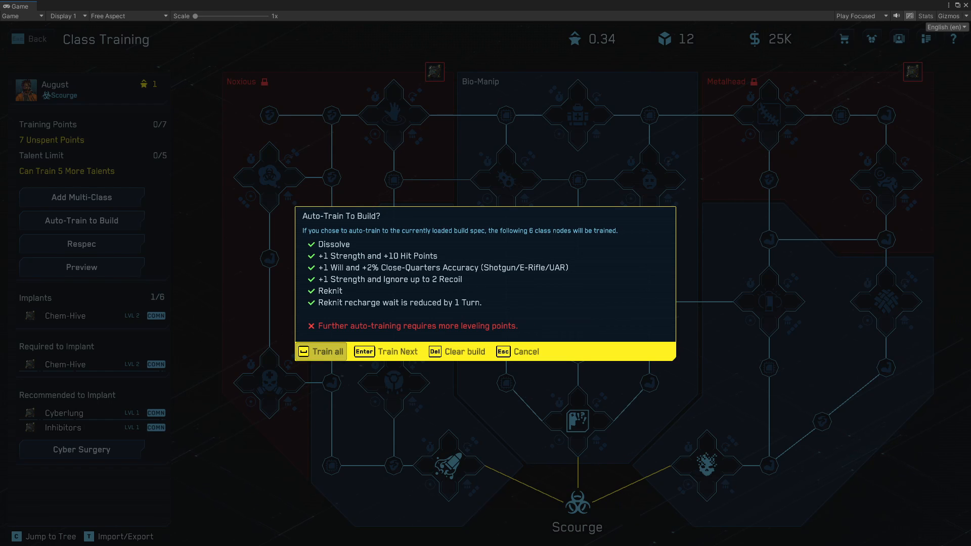
{"action": "left_click", "coordinate": [321, 351]}
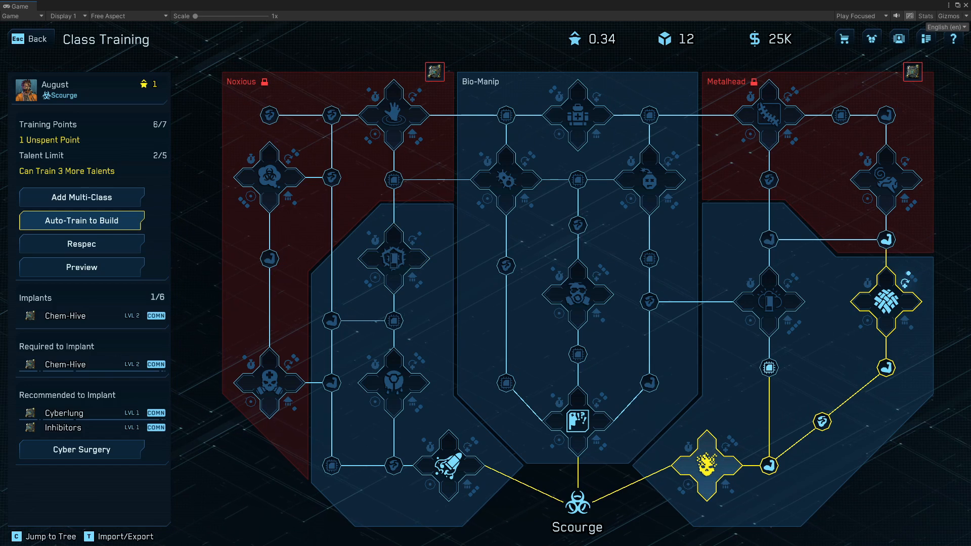
{"action": "left_click", "coordinate": [577, 418]}
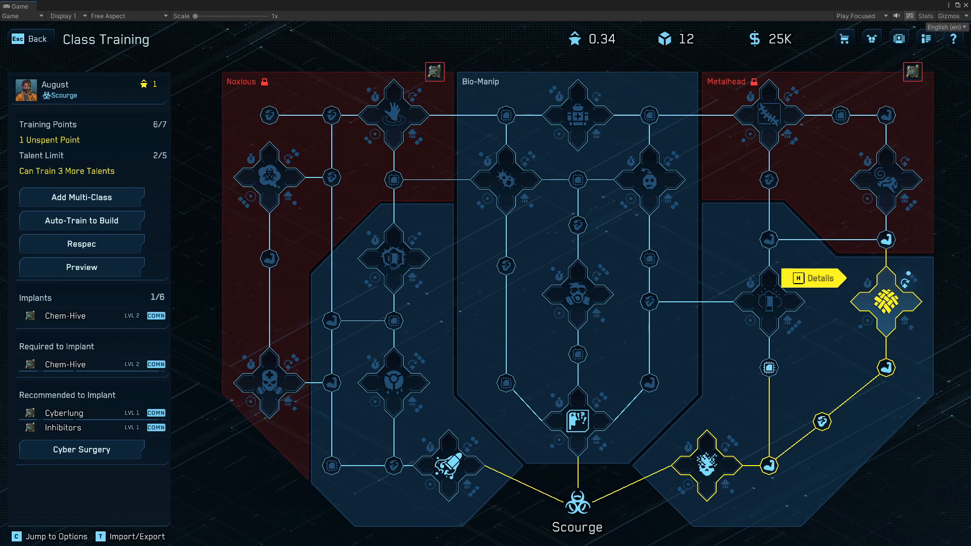
{"action": "left_click", "coordinate": [814, 277]}
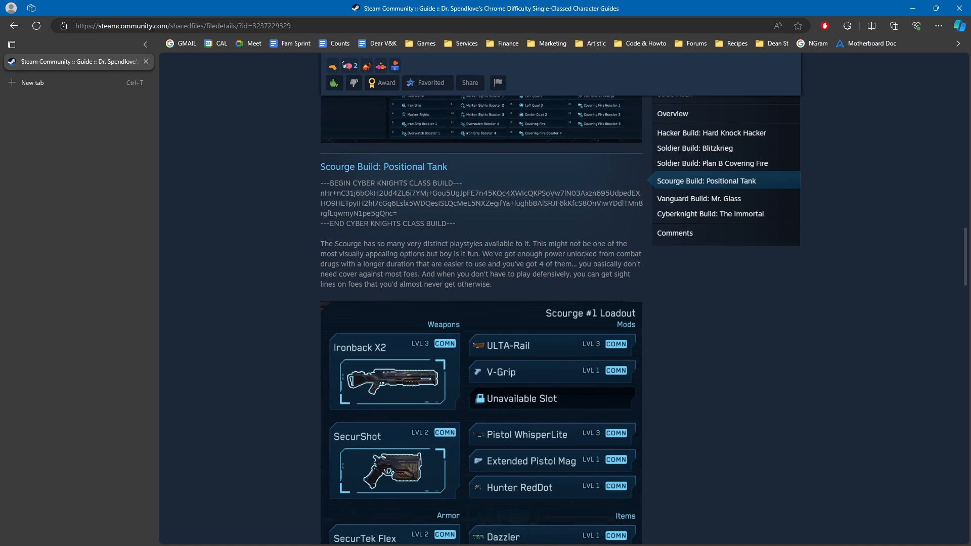
- Scroll the guide past the Positional Tank code to its Scourge class tree screenshot
{"action": "scroll", "scroll_direction": "down", "scroll_amount": 3}
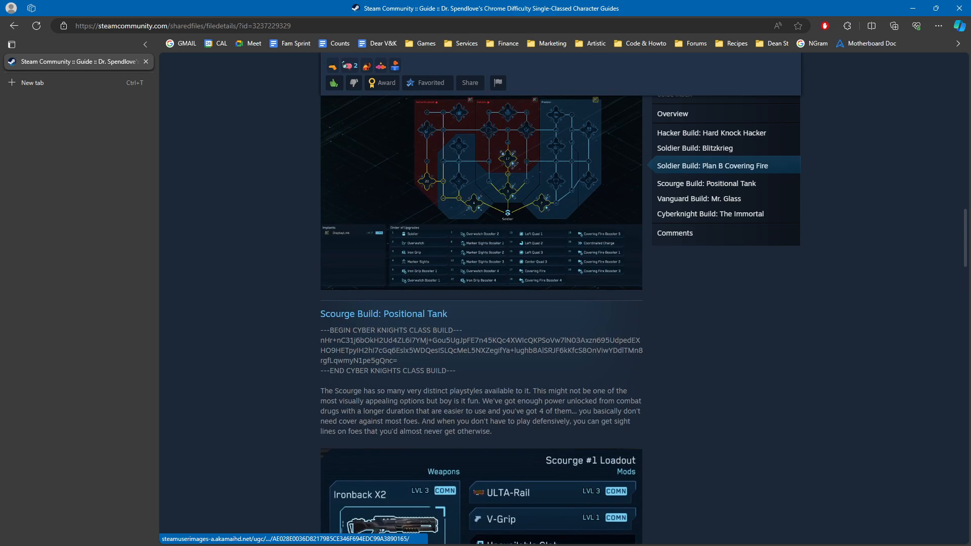
{"action": "scroll", "scroll_direction": "down", "scroll_amount": 3}
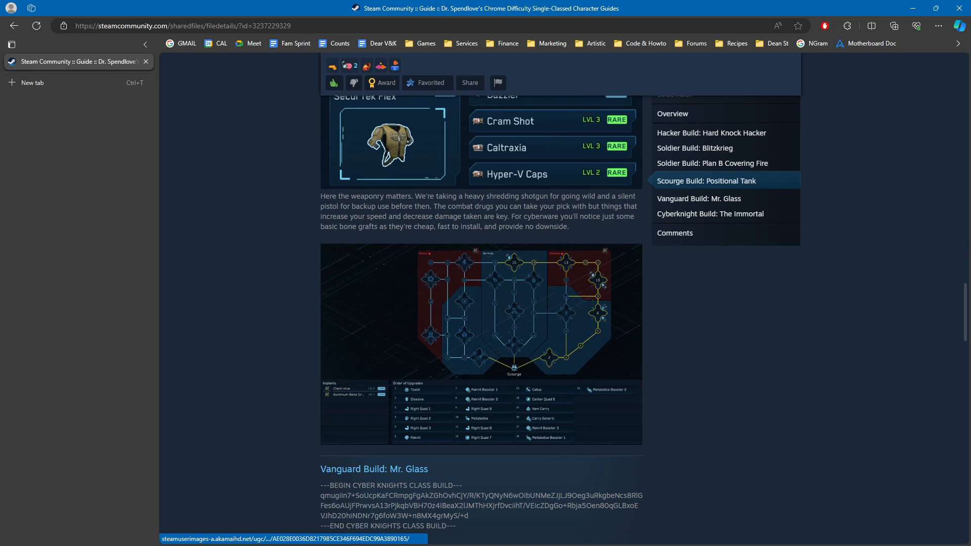
{"action": "mouse_move", "coordinate": [630, 254]}
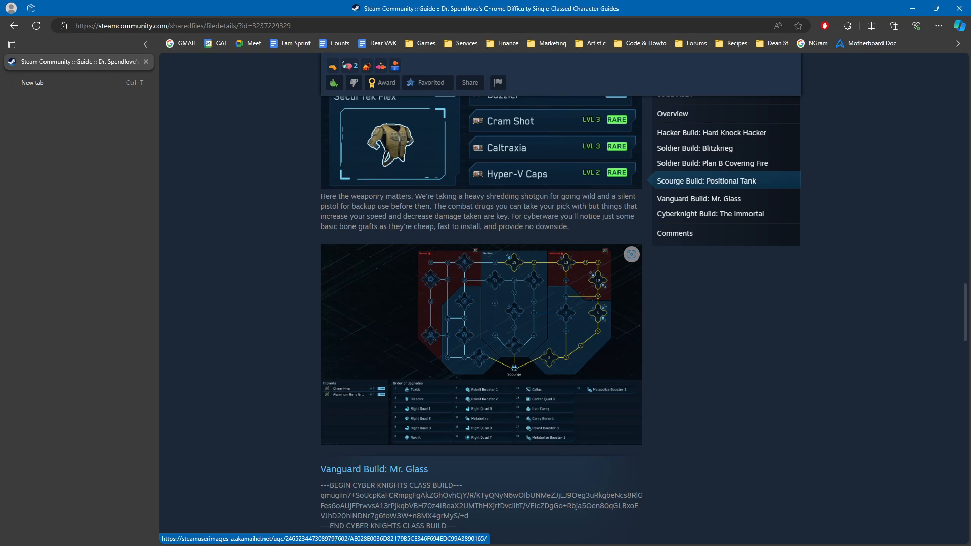
{"action": "scroll", "scroll_direction": "down", "scroll_amount": 3}
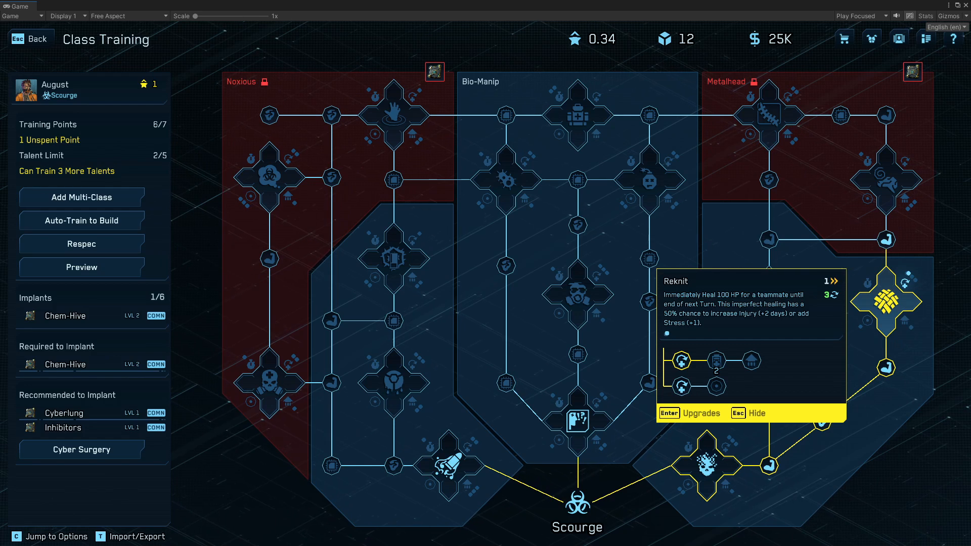
- Go back from August's Scourge class tree to the Roster screen
{"action": "left_click", "coordinate": [28, 39]}
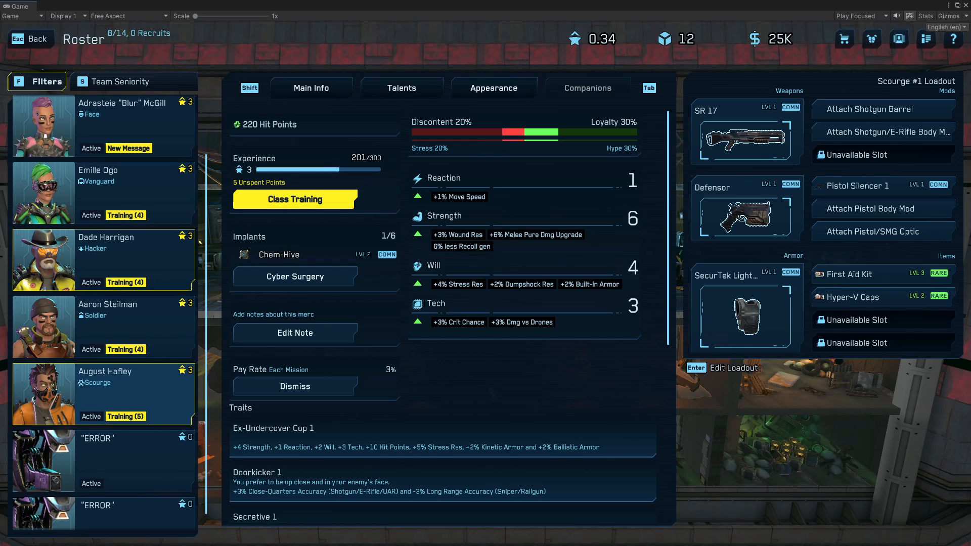
- Auto-train Dade's four remaining Hacker build upgrades with Train all, reaching 11/11 points
{"action": "left_click", "coordinate": [102, 285]}
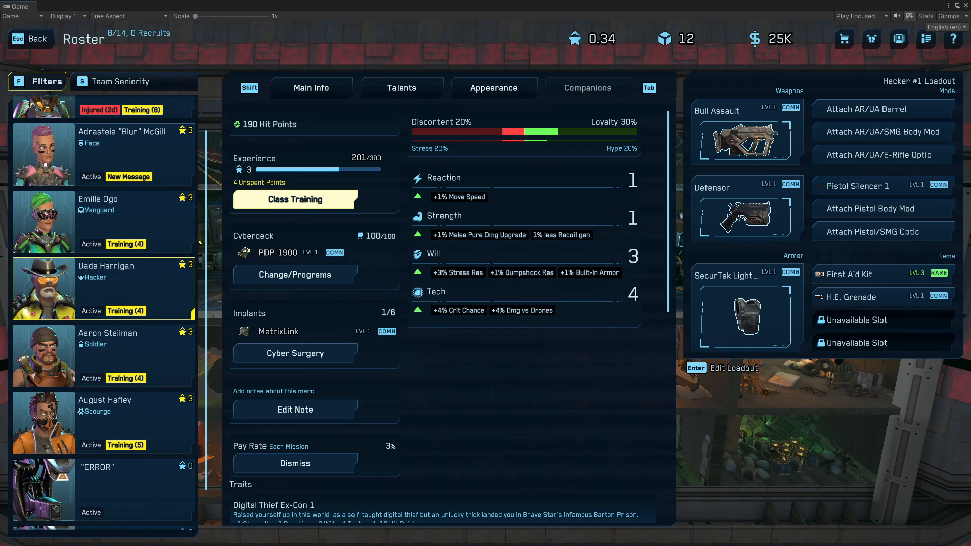
{"action": "left_click", "coordinate": [294, 199]}
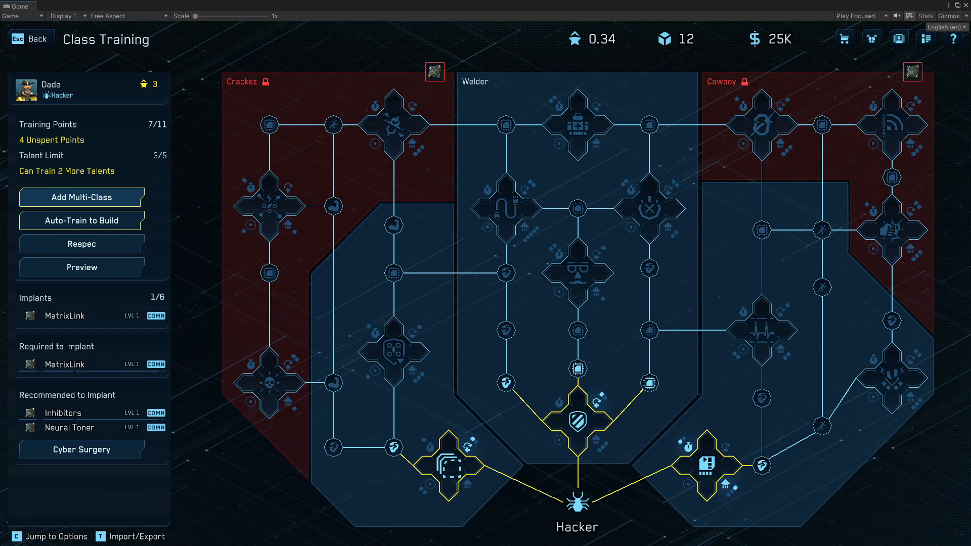
{"action": "left_click", "coordinate": [81, 221]}
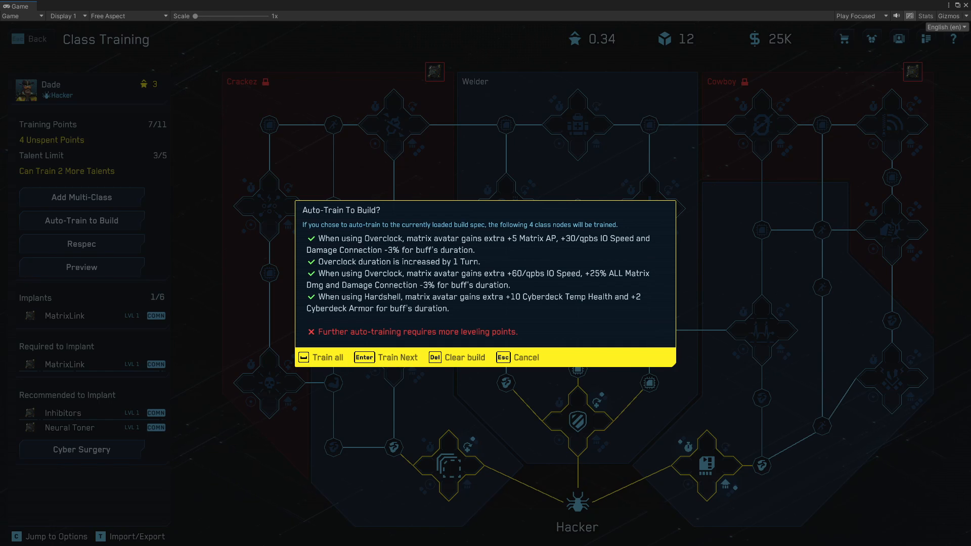
{"action": "left_click", "coordinate": [325, 358]}
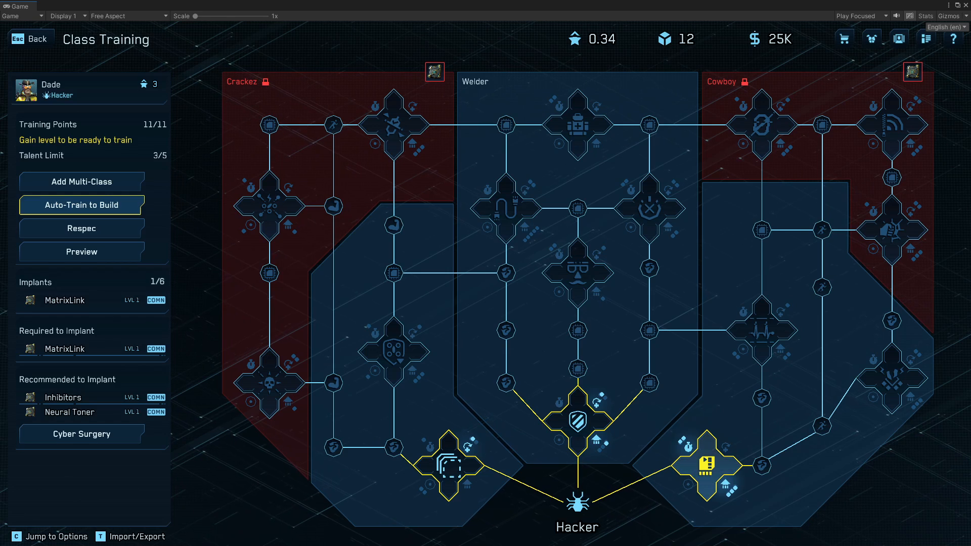
{"action": "left_click", "coordinate": [576, 419]}
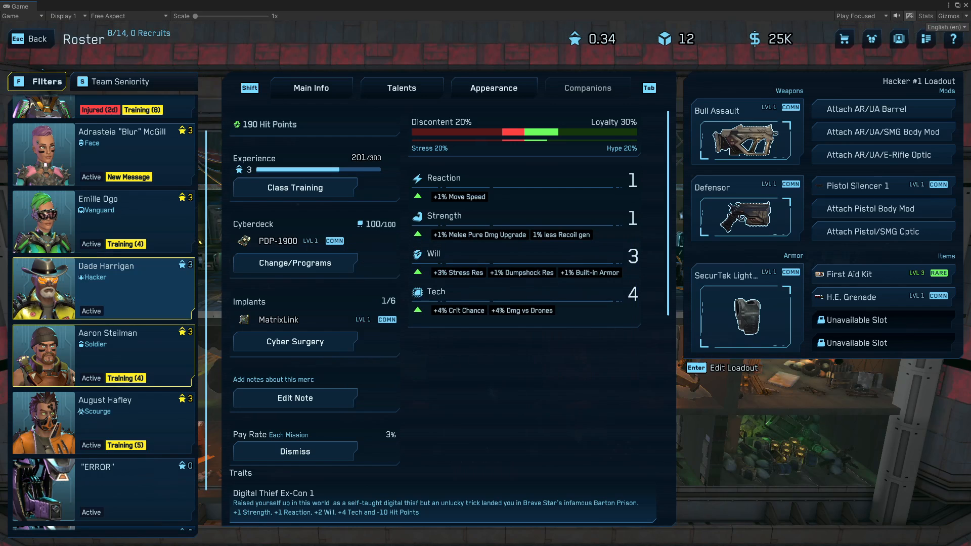
- Auto-train Aaron's Soldier build one node at a time, from Savagery up to 11/11 points
{"action": "left_click", "coordinate": [102, 355]}
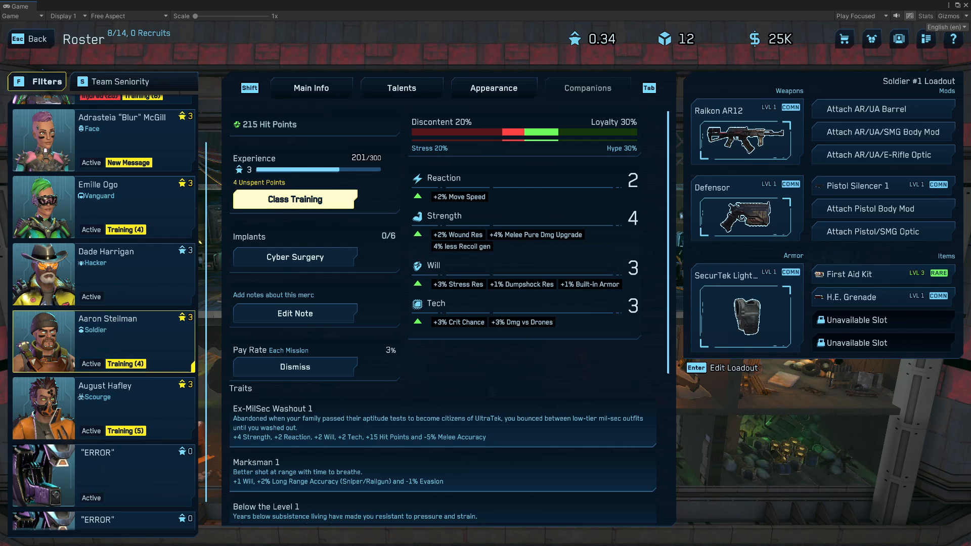
{"action": "left_click", "coordinate": [295, 200]}
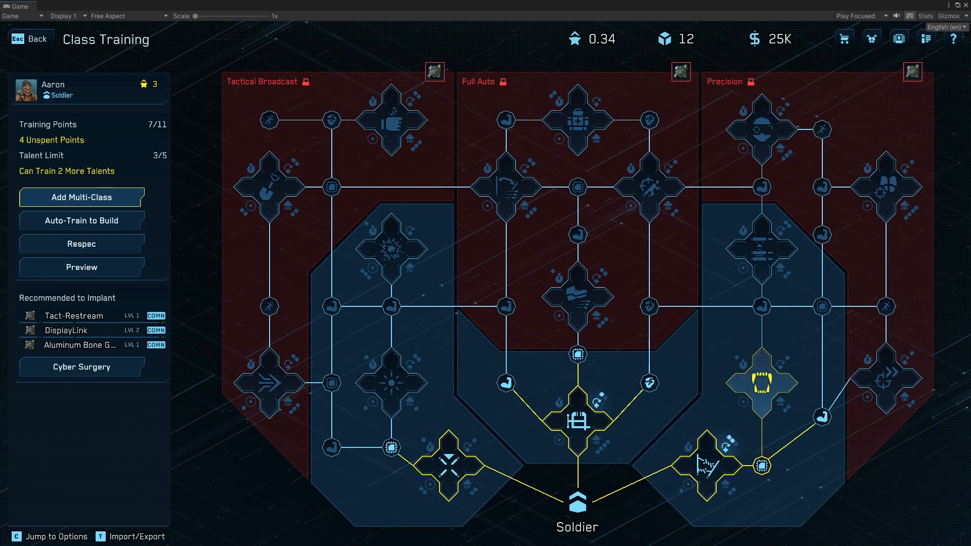
{"action": "left_click", "coordinate": [80, 220]}
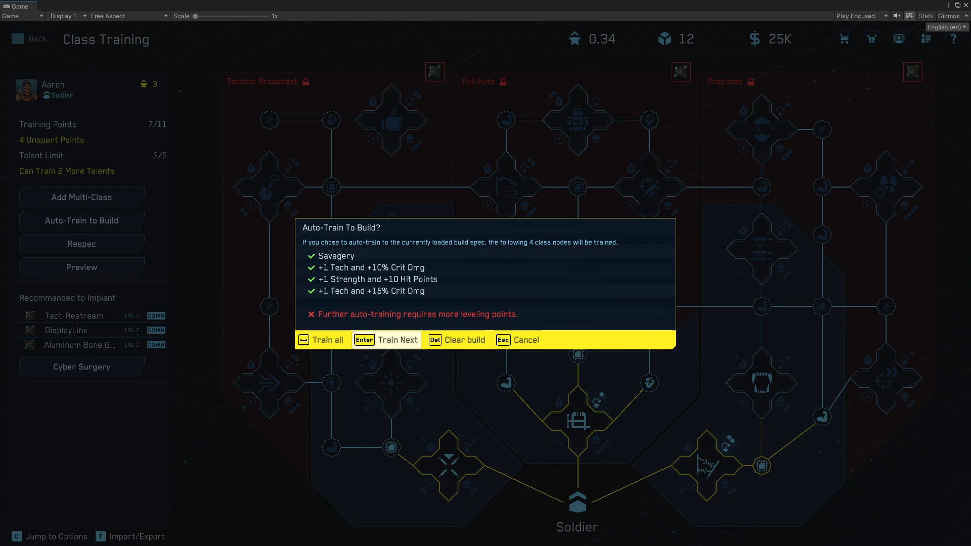
{"action": "left_click", "coordinate": [398, 340]}
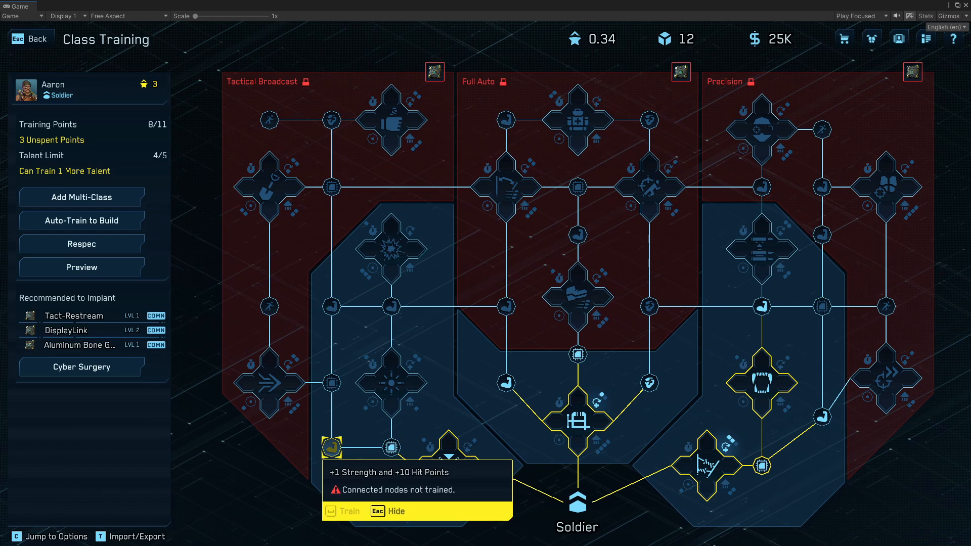
{"action": "left_click", "coordinate": [81, 221]}
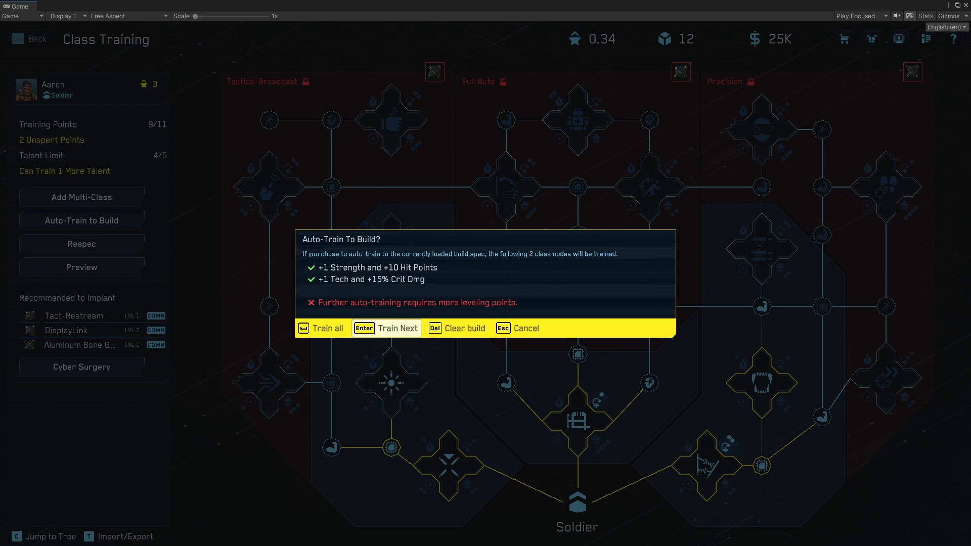
{"action": "left_click", "coordinate": [385, 328]}
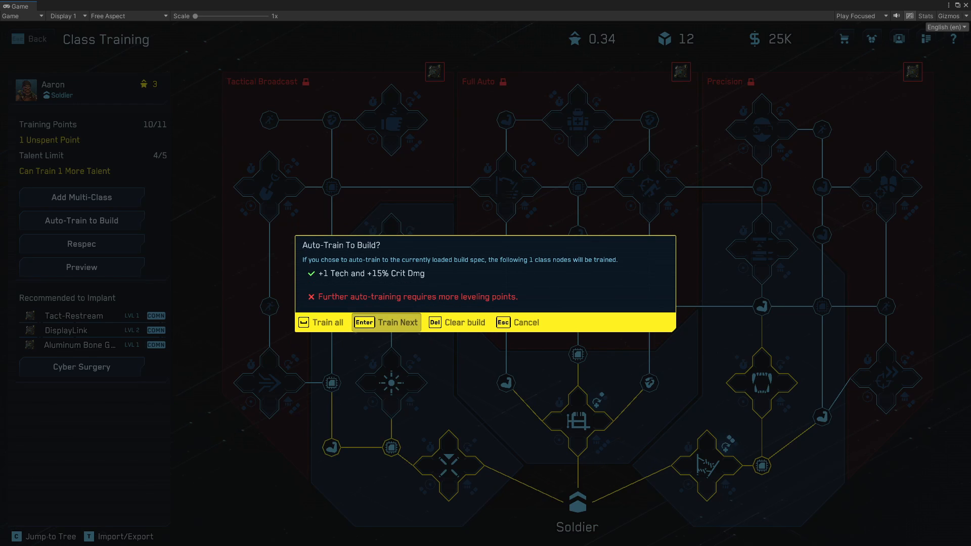
{"action": "left_click", "coordinate": [386, 322]}
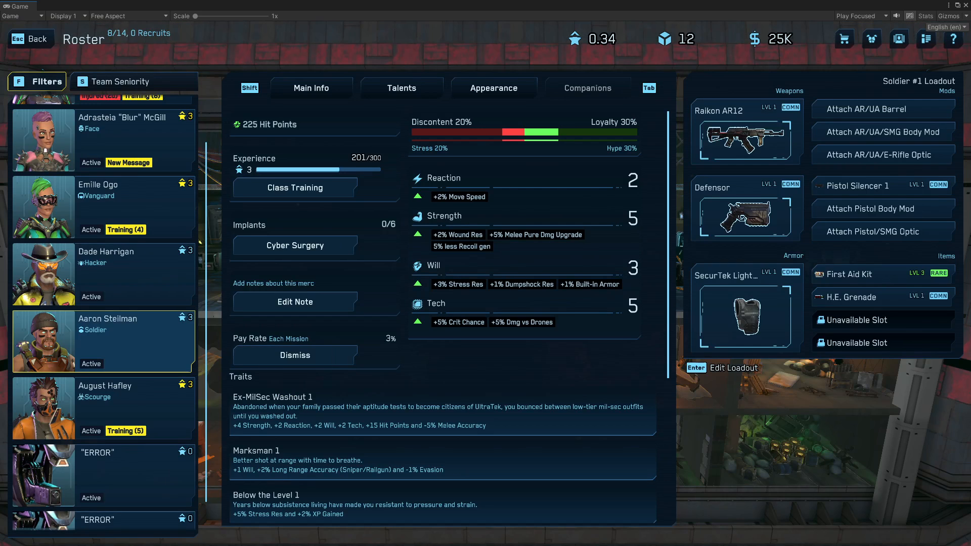
- Train the Disorient talent on August's Scourge tree, reaching 7/11 points, and preview remaining build nodes
{"action": "left_click", "coordinate": [295, 188]}
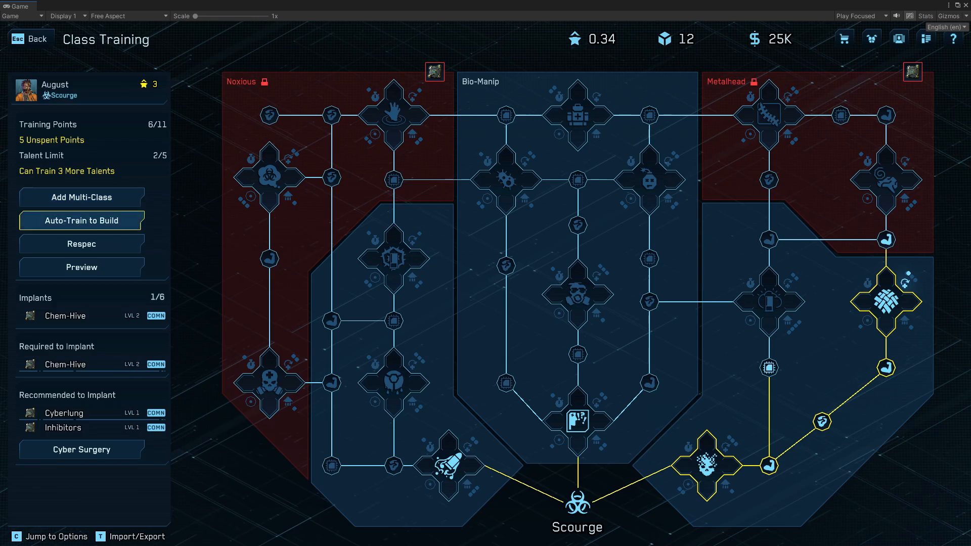
{"action": "left_click", "coordinate": [81, 221]}
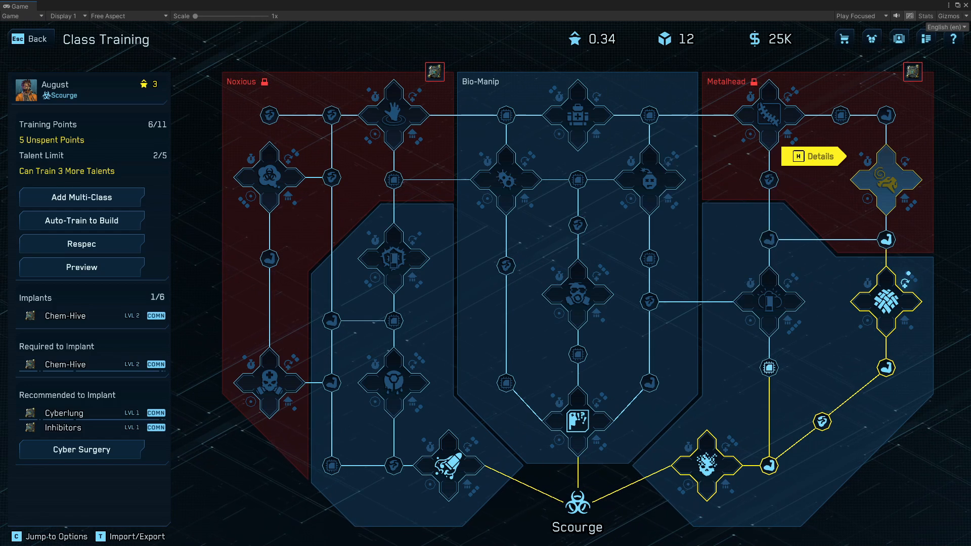
{"action": "left_click", "coordinate": [505, 179]}
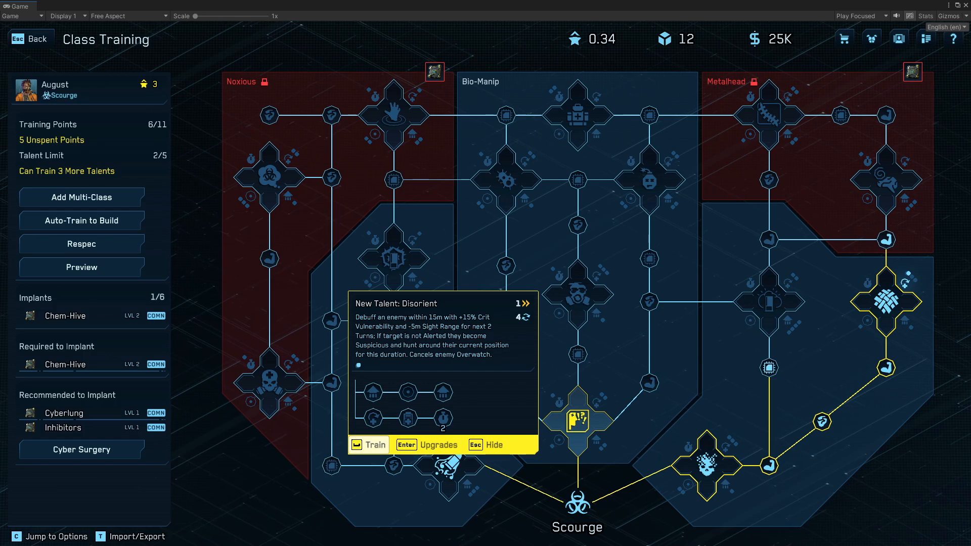
{"action": "left_click", "coordinate": [369, 444]}
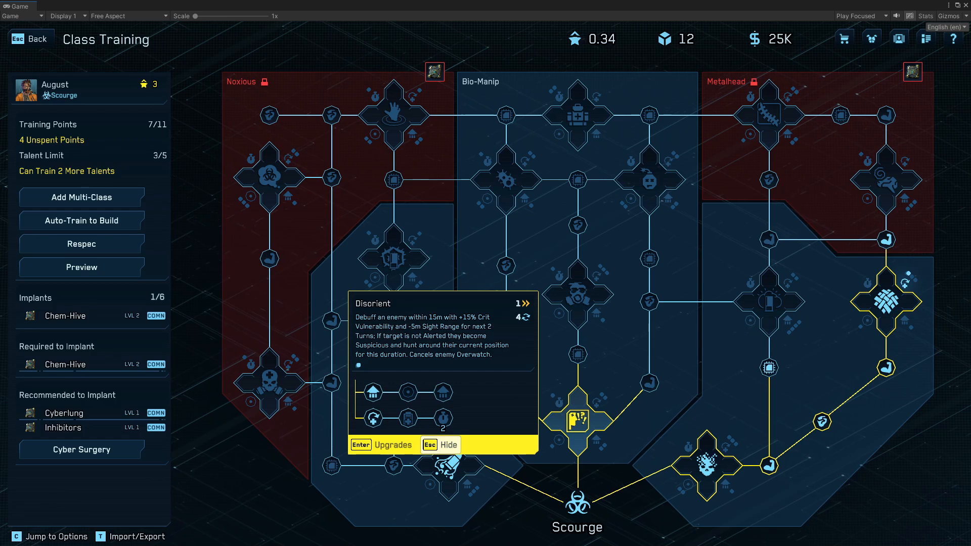
{"action": "left_click", "coordinate": [81, 221]}
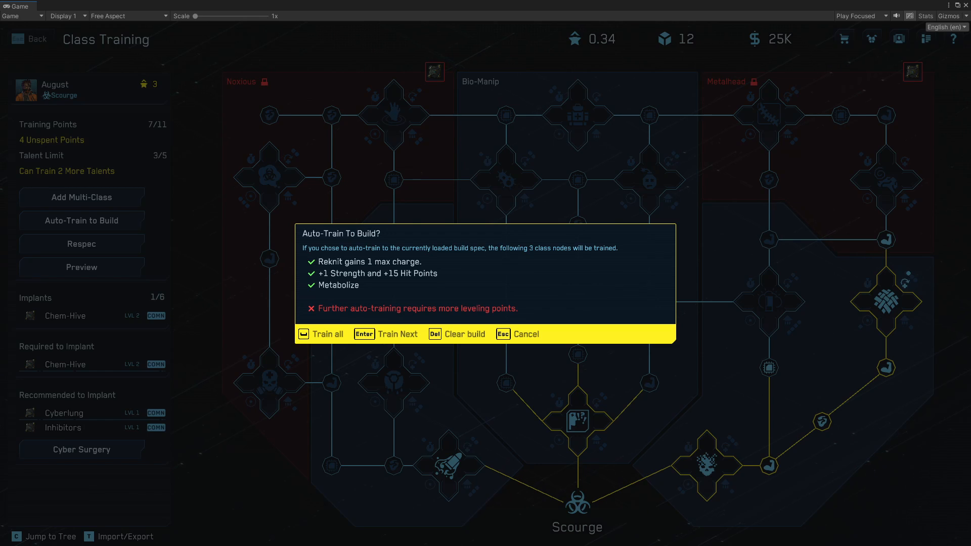
{"action": "mouse_move", "coordinate": [525, 334]}
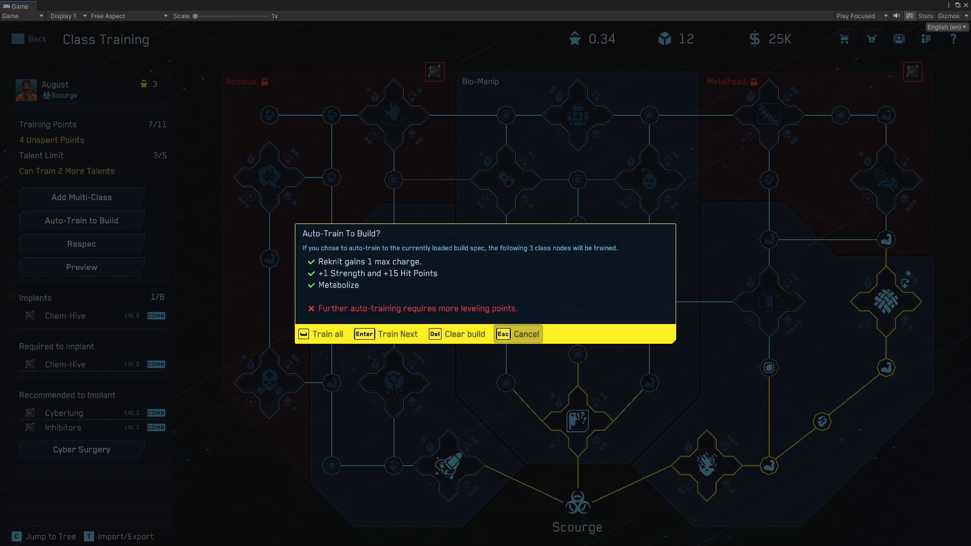
- Finish August's Scourge tree at 11/11 with Brain Worm, then return to the Steam build guide
{"action": "left_click", "coordinate": [321, 334]}
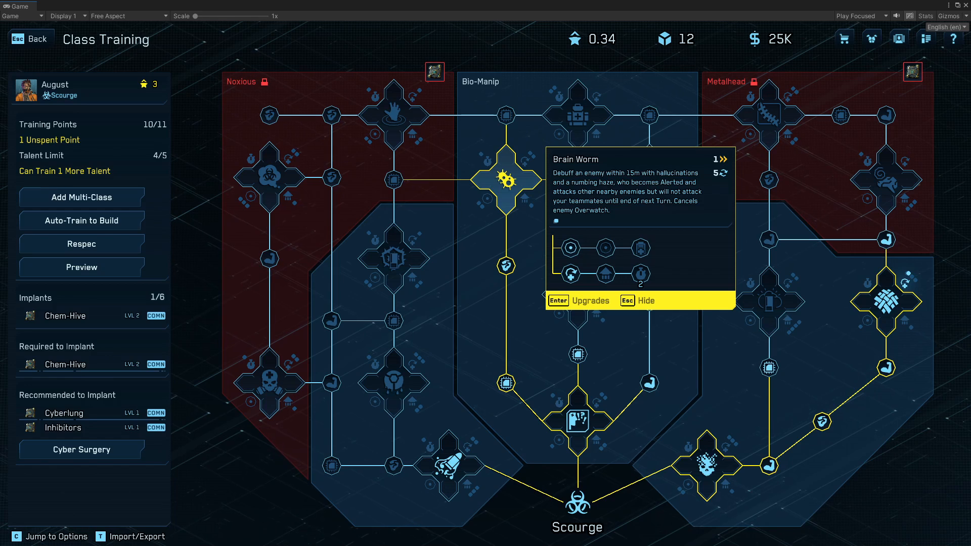
{"action": "mouse_move", "coordinate": [81, 243]}
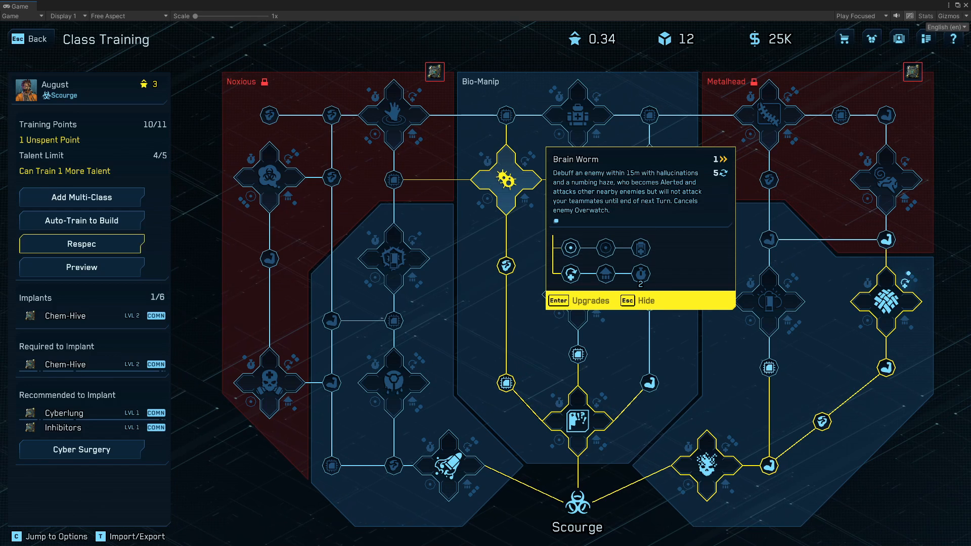
{"action": "left_click", "coordinate": [81, 221]}
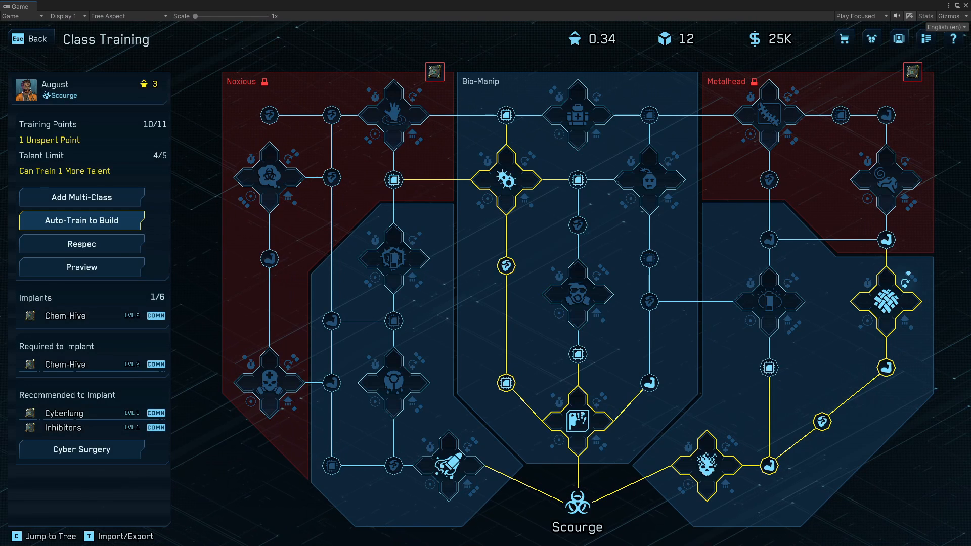
{"action": "left_click", "coordinate": [506, 116]}
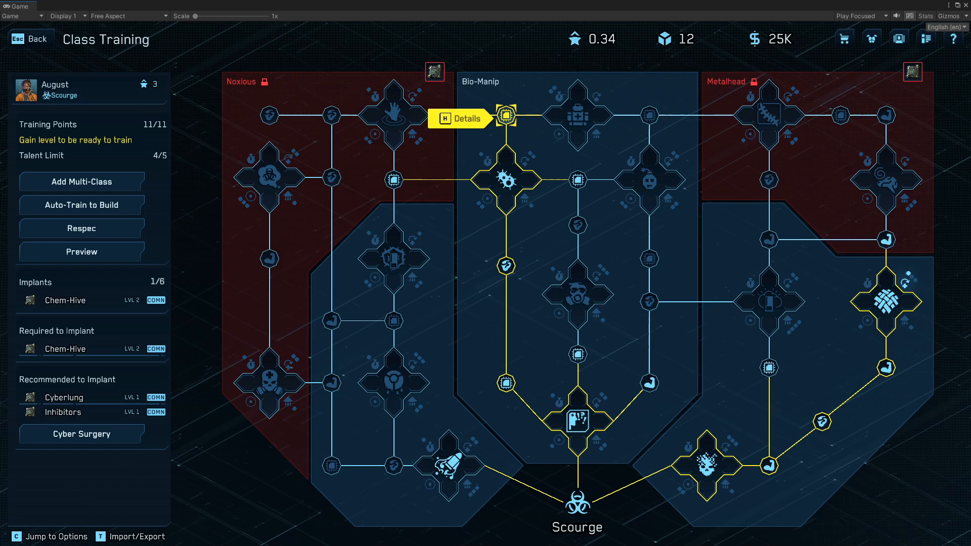
{"action": "left_click", "coordinate": [28, 38]}
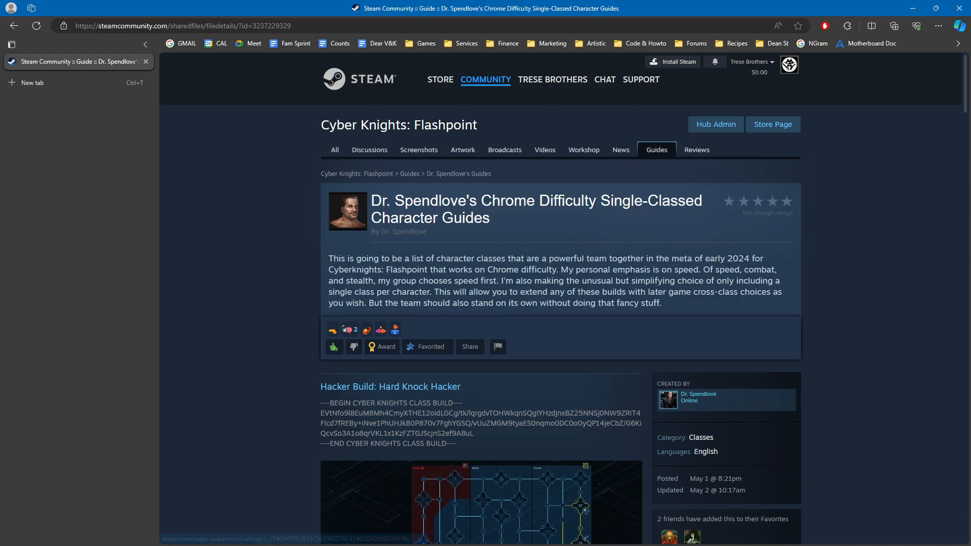
{"action": "scroll", "scroll_direction": "down", "scroll_amount": 3}
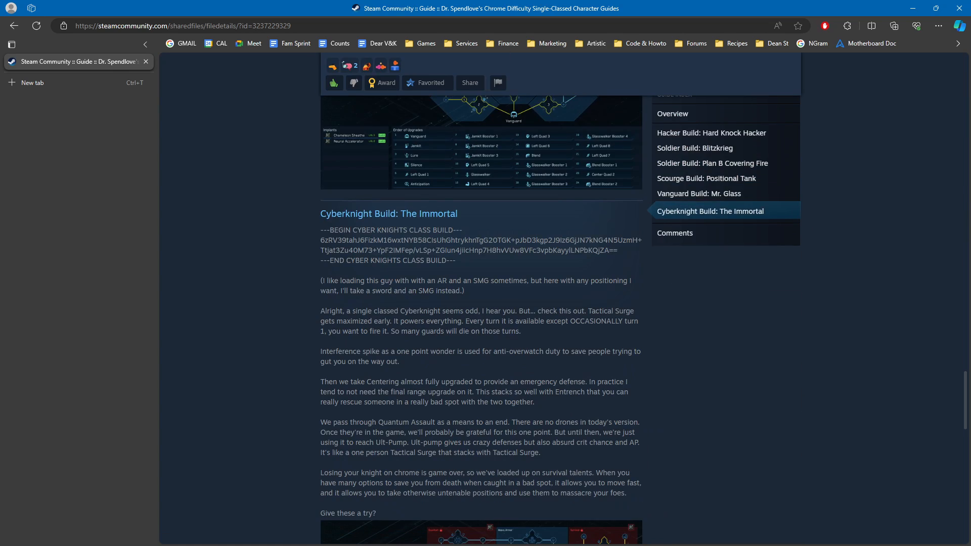